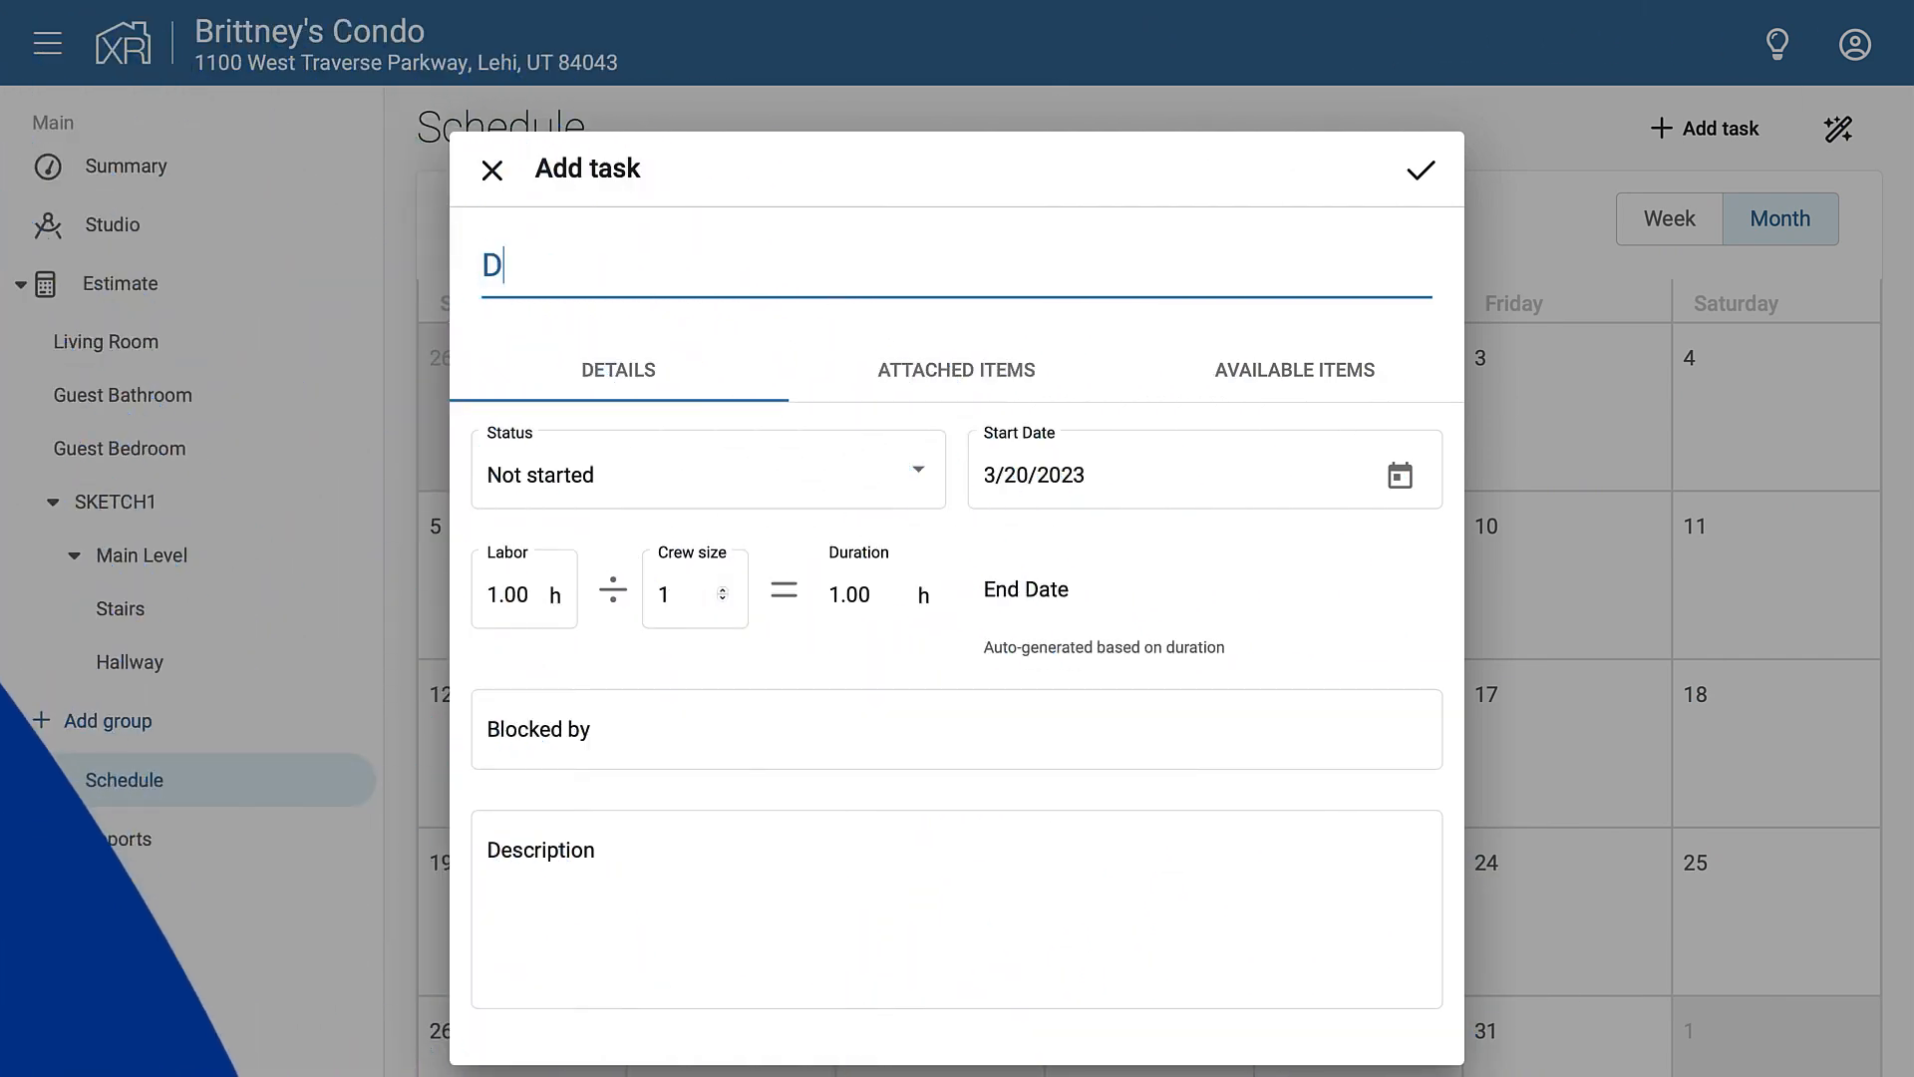
Add a Demolition task starting 3/20/2023 to the March schedule
{"action": "type", "text": "emolition"}
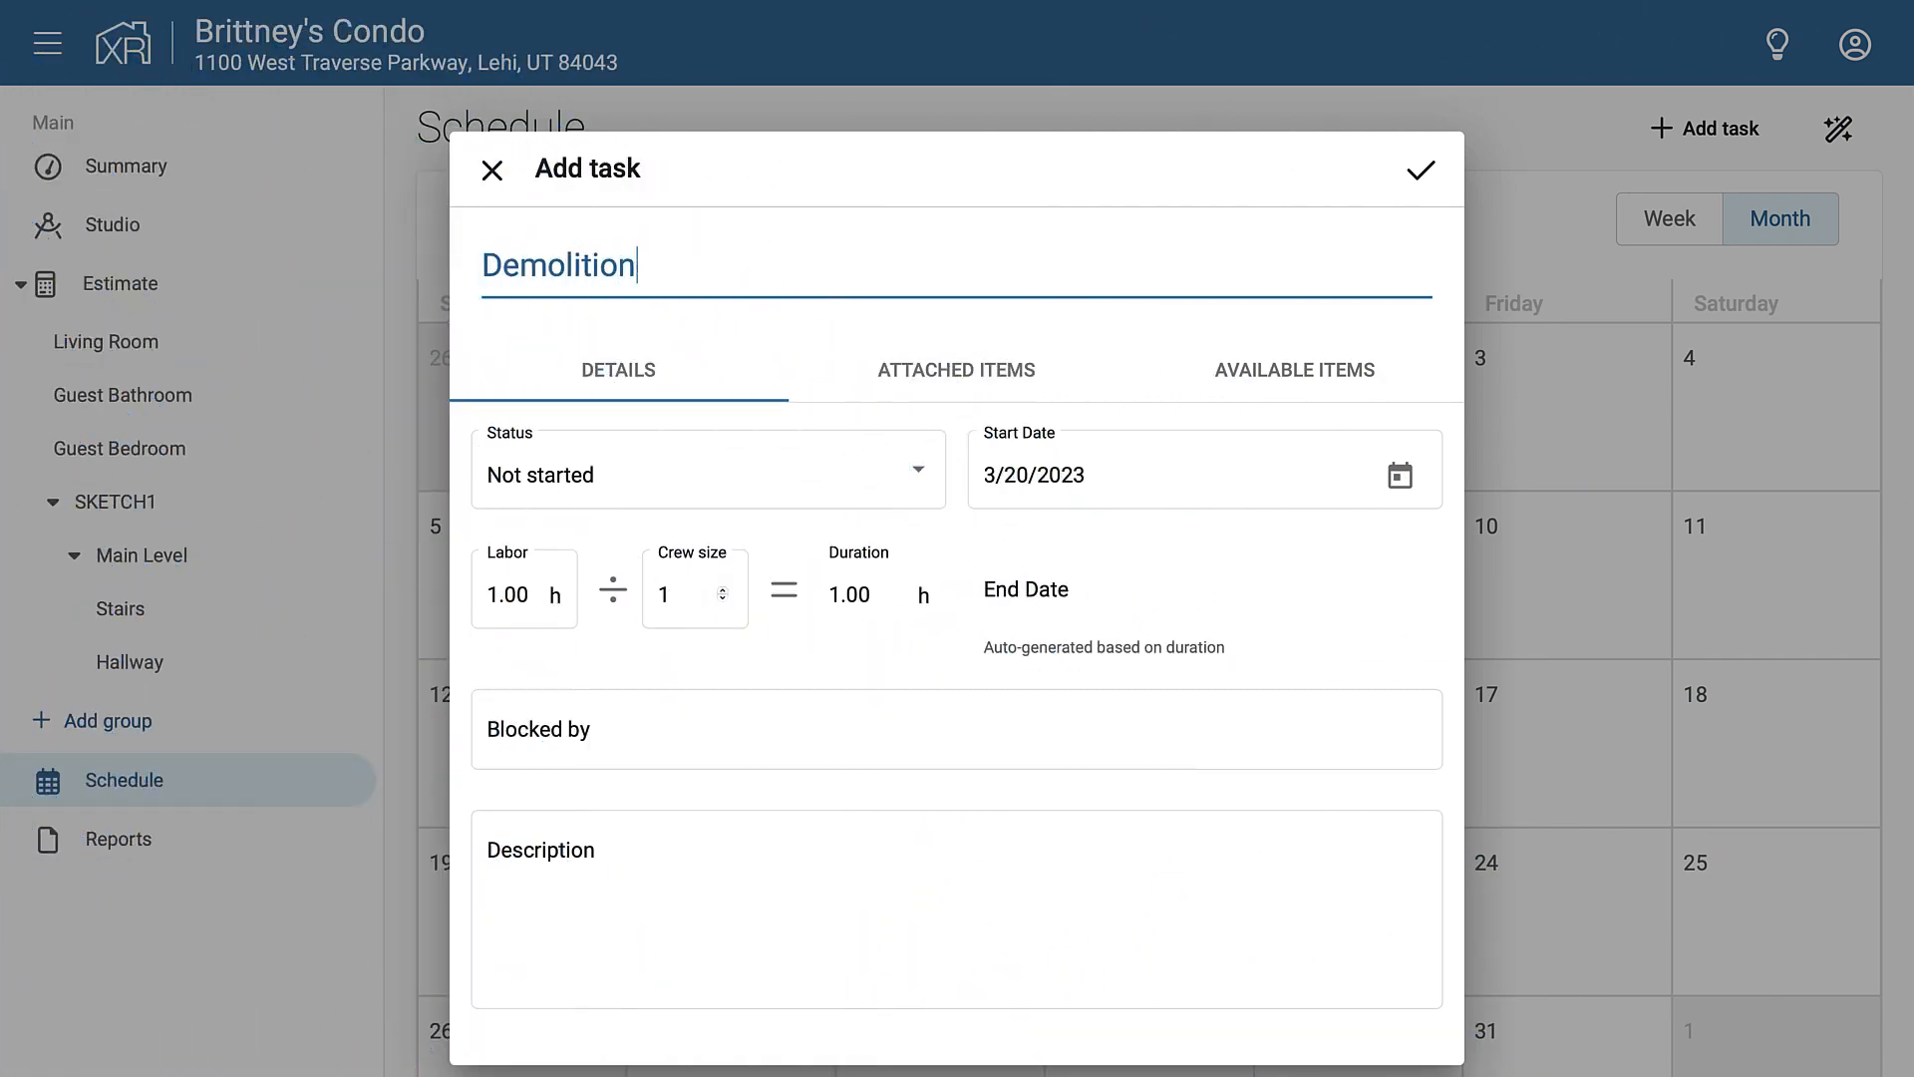
{"action": "left_click", "coordinate": [1400, 474]}
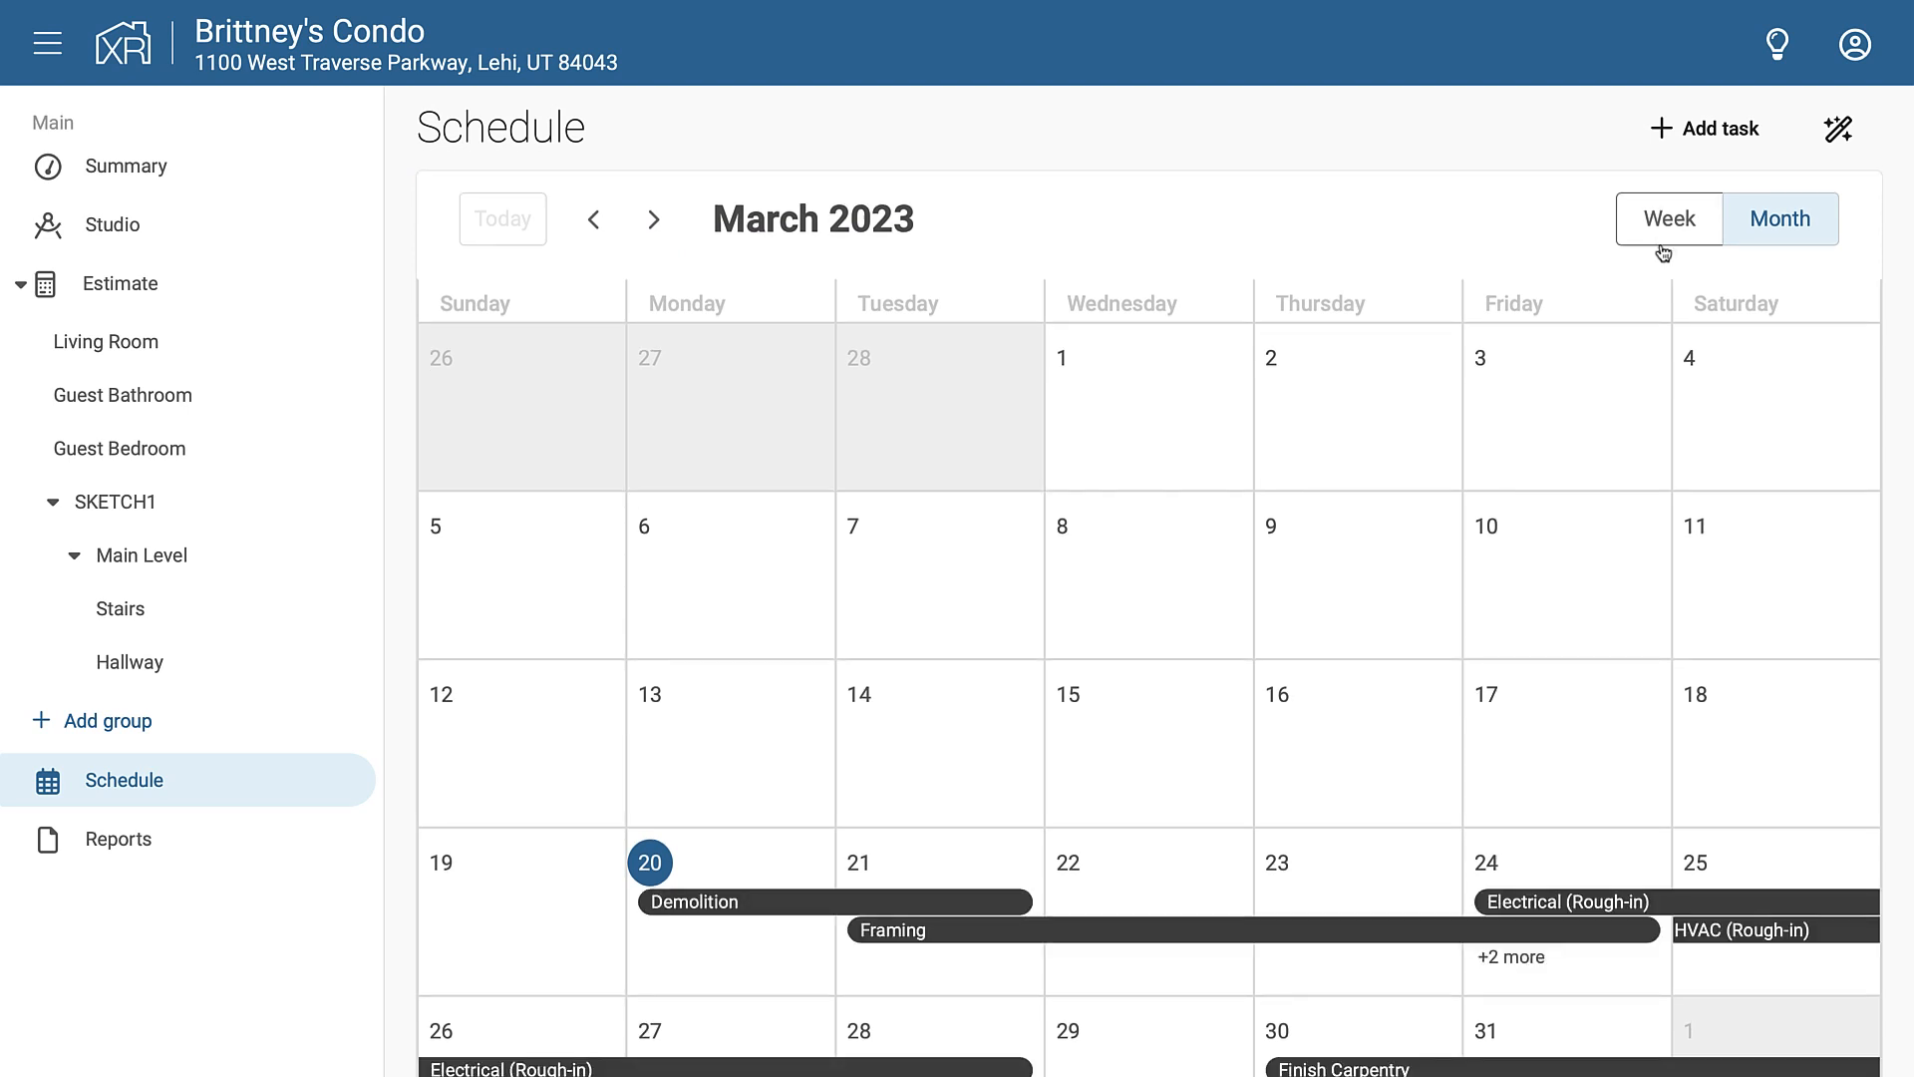
Show the Living Room estimate with its added items totaling $12,611.65
{"action": "left_click", "coordinate": [105, 341]}
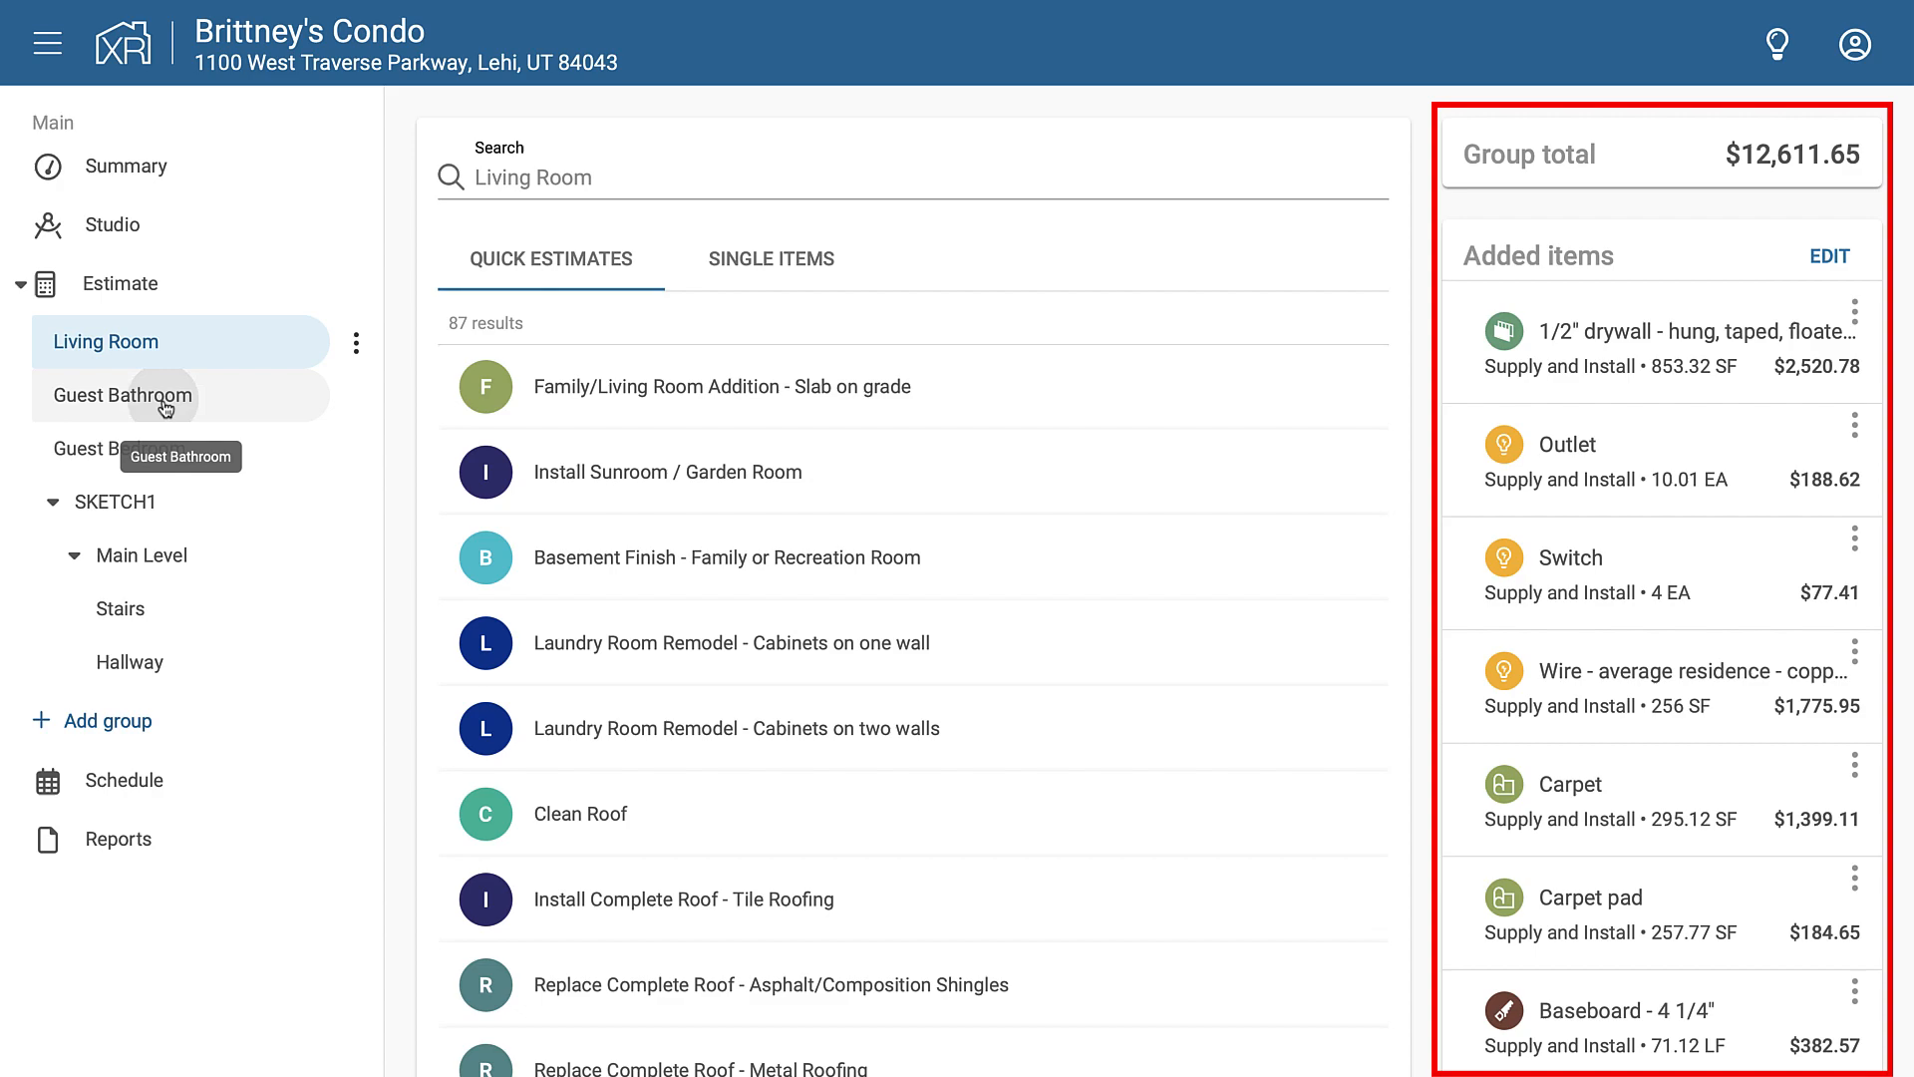
{"action": "left_click", "coordinate": [122, 395]}
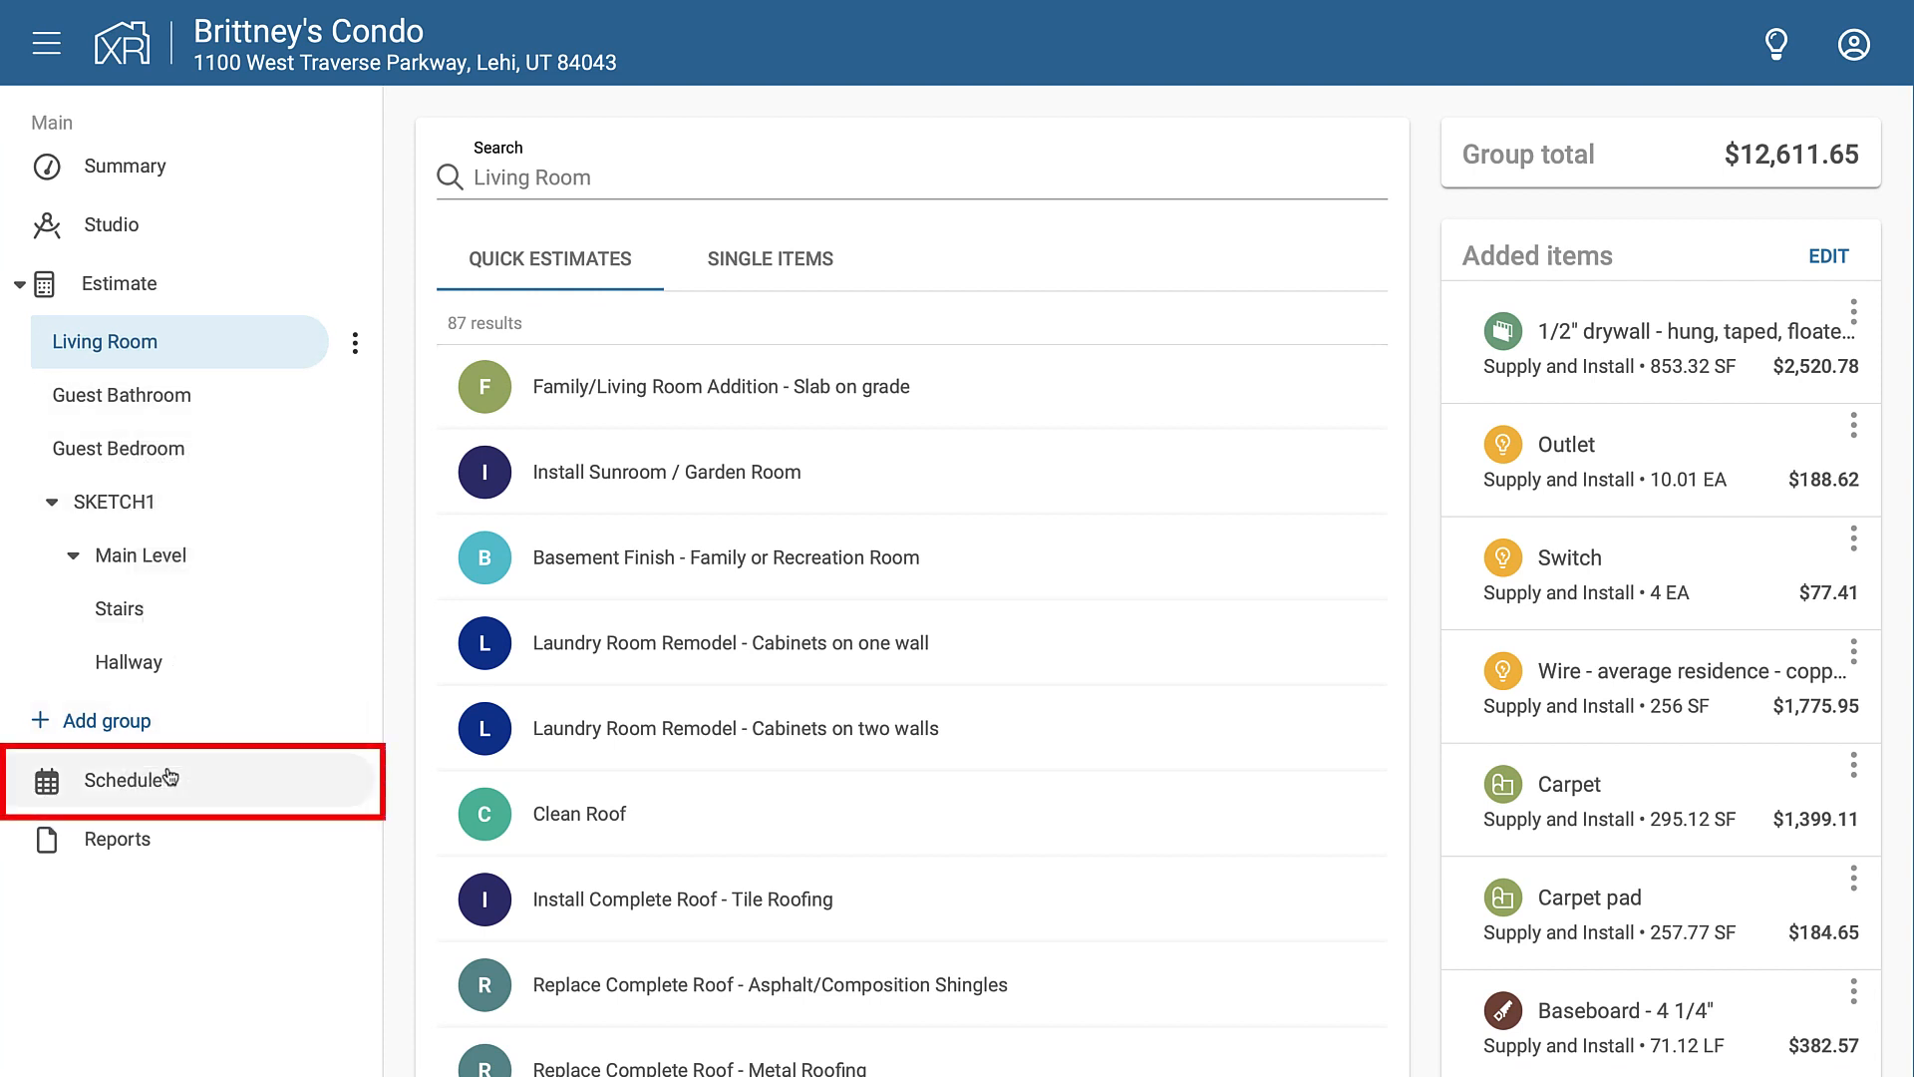
Sync the schedule from the estimate items to auto-create phase tasks, then show April 2023
{"action": "left_click", "coordinate": [122, 780]}
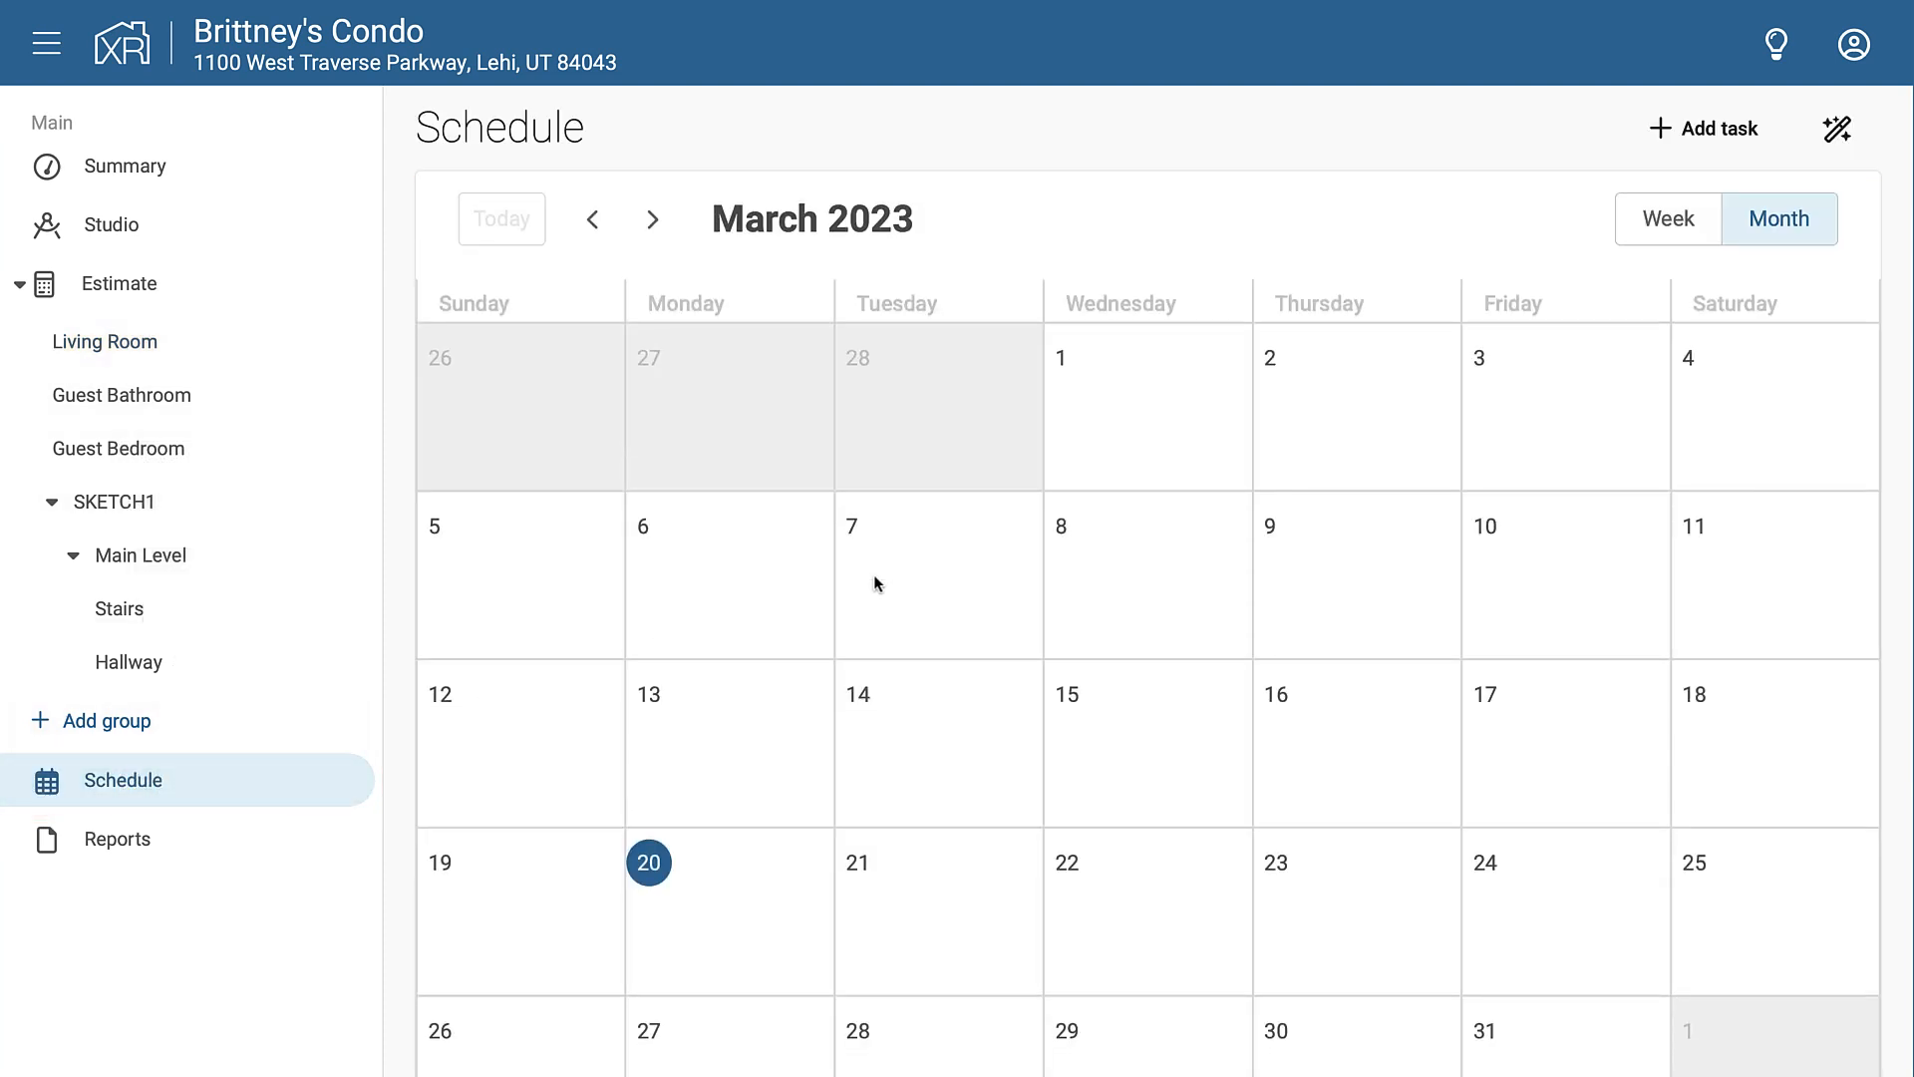
{"action": "left_click", "coordinate": [1837, 127]}
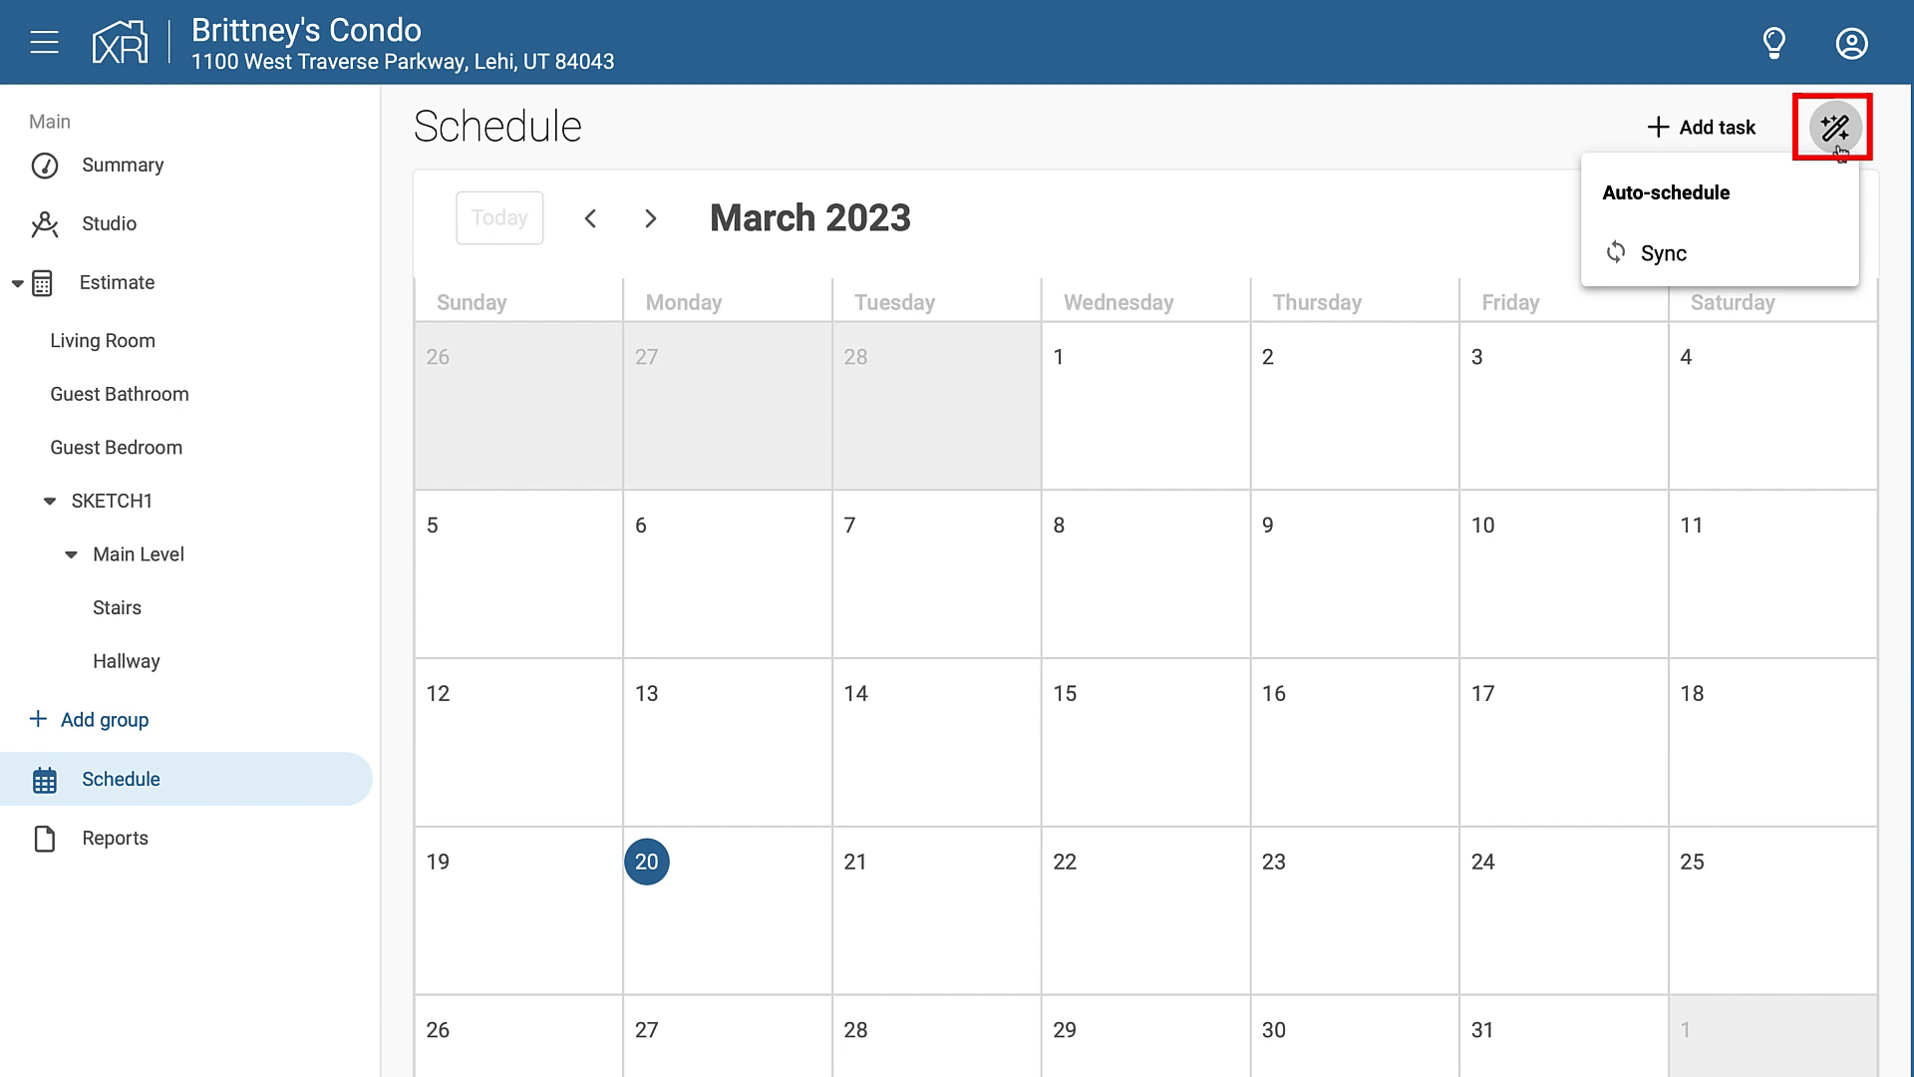
{"action": "mouse_move", "coordinate": [1661, 253]}
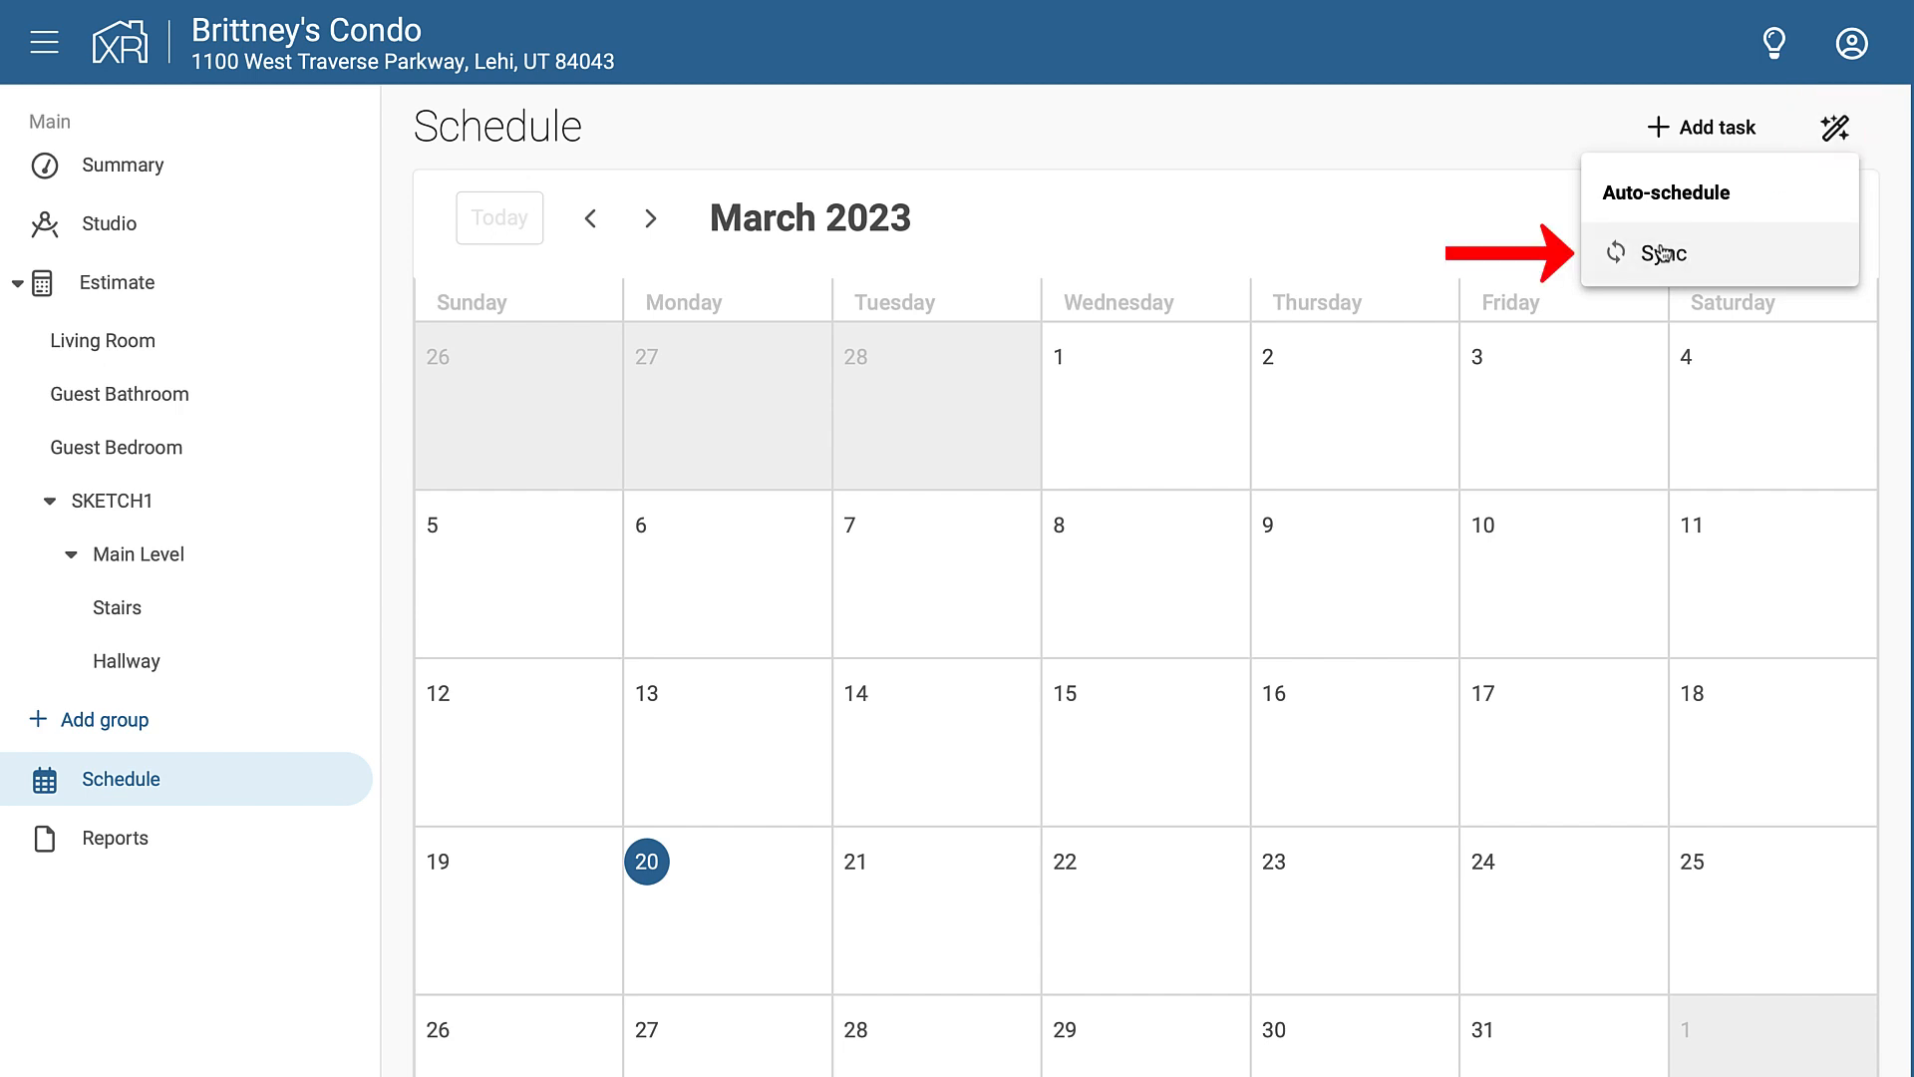
{"action": "left_click", "coordinate": [1663, 254]}
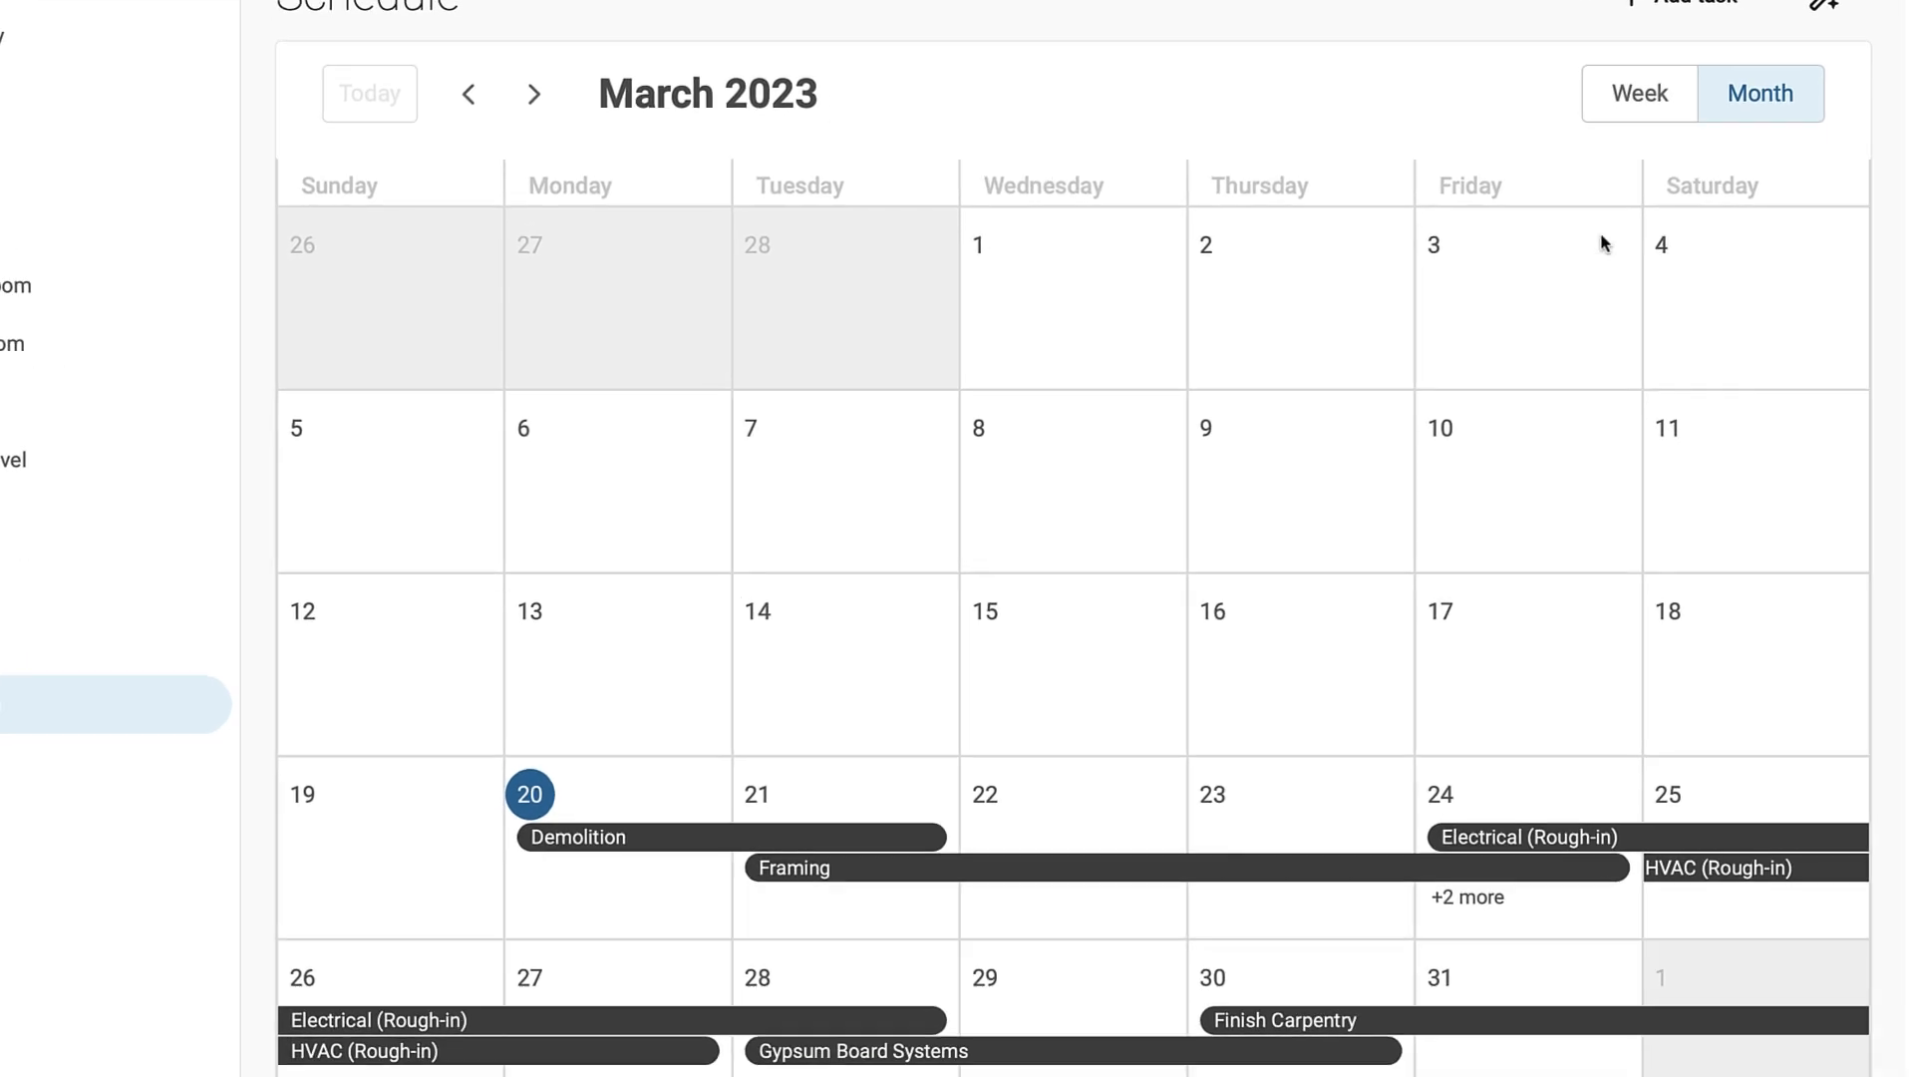
{"action": "scroll", "scroll_direction": "down", "scroll_amount": 3}
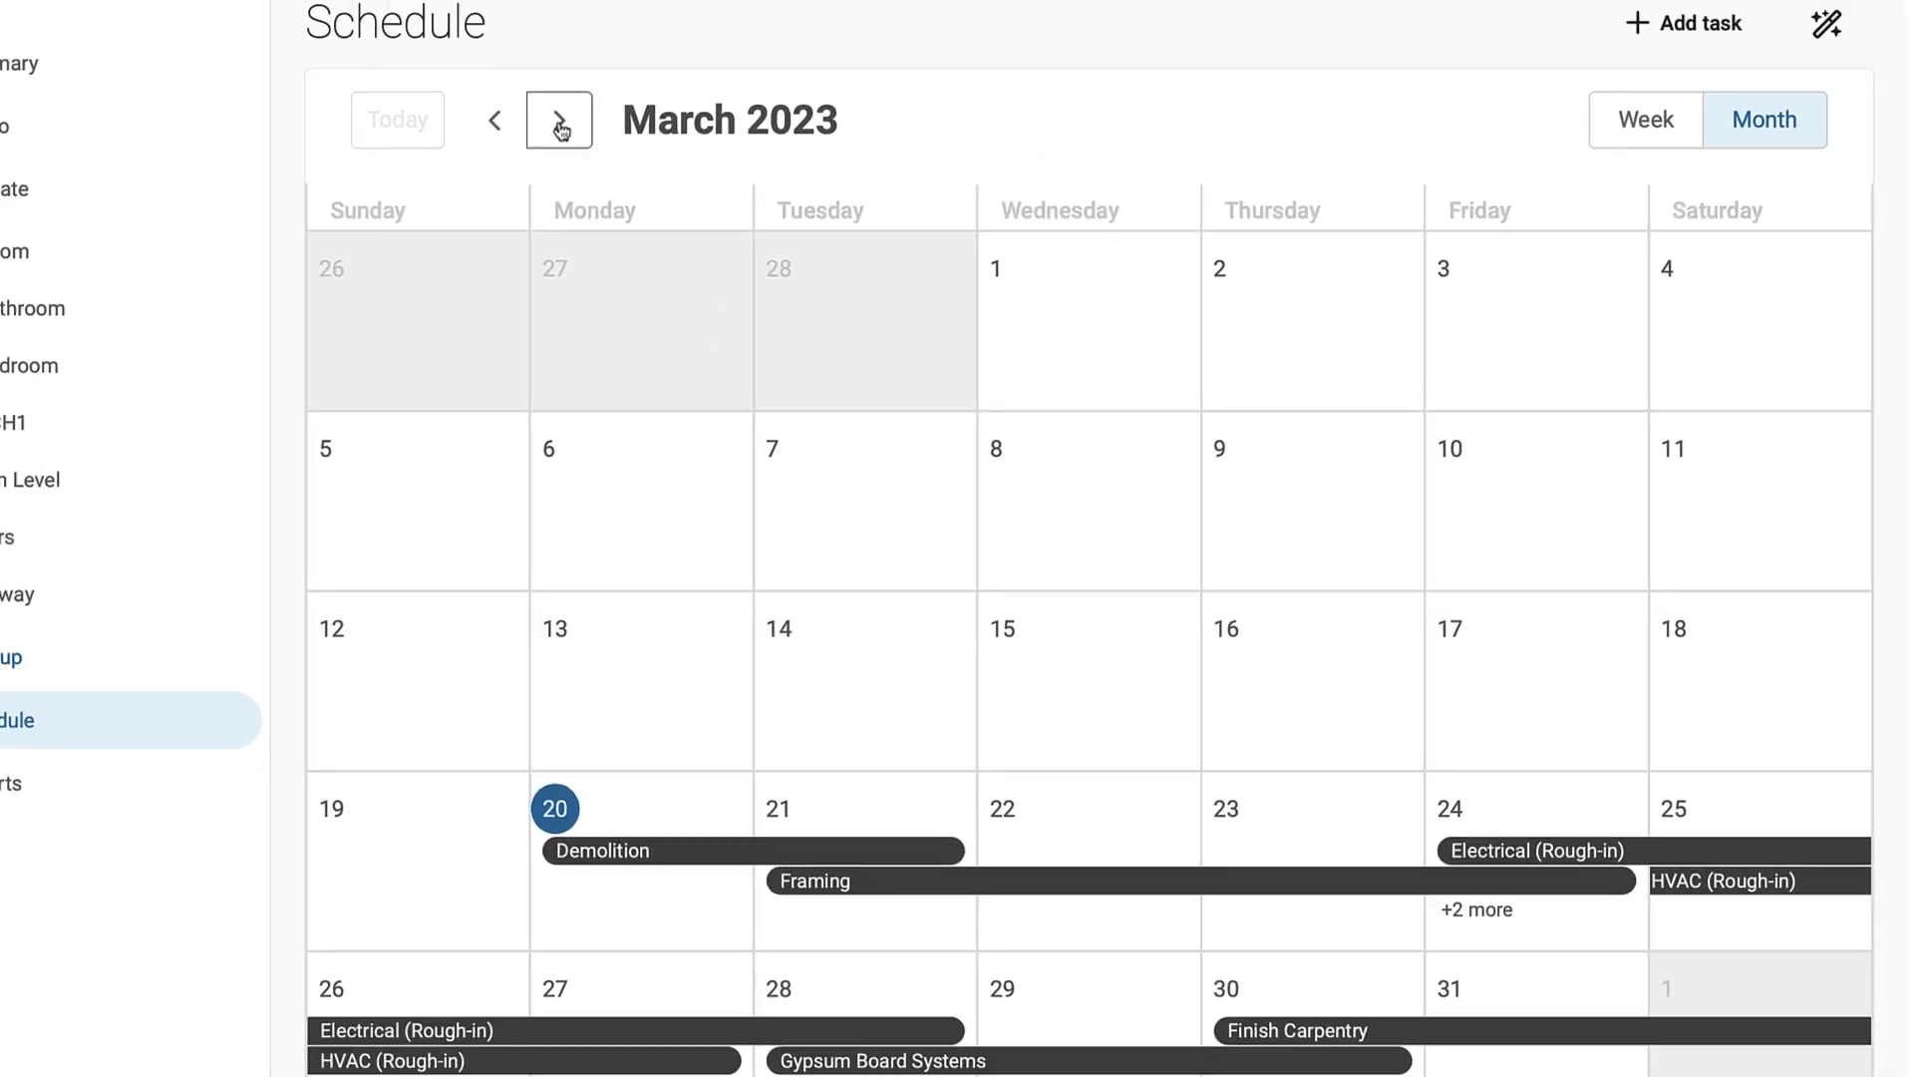
{"action": "left_click", "coordinate": [558, 120]}
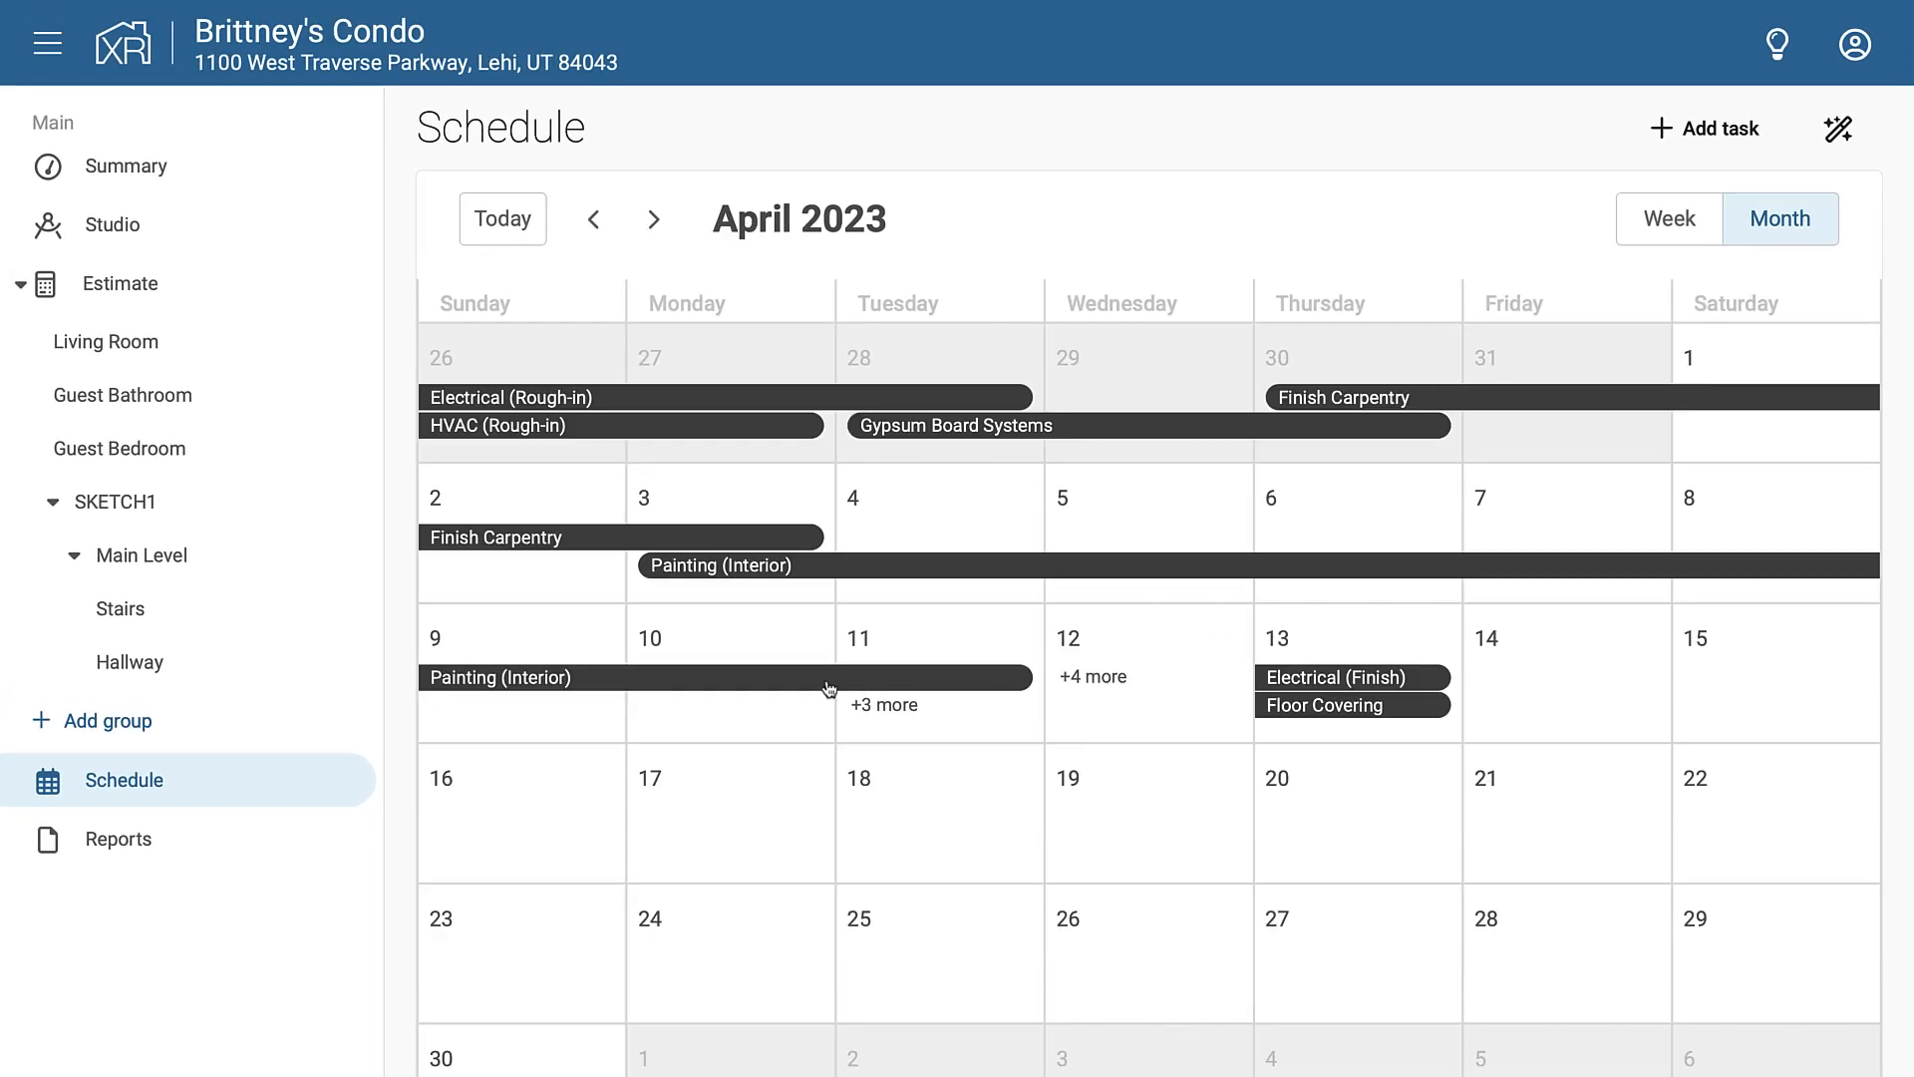
Give Painting (Interior) a crew size of 4 and a 4/4/2023 start date
{"action": "left_click", "coordinate": [501, 678]}
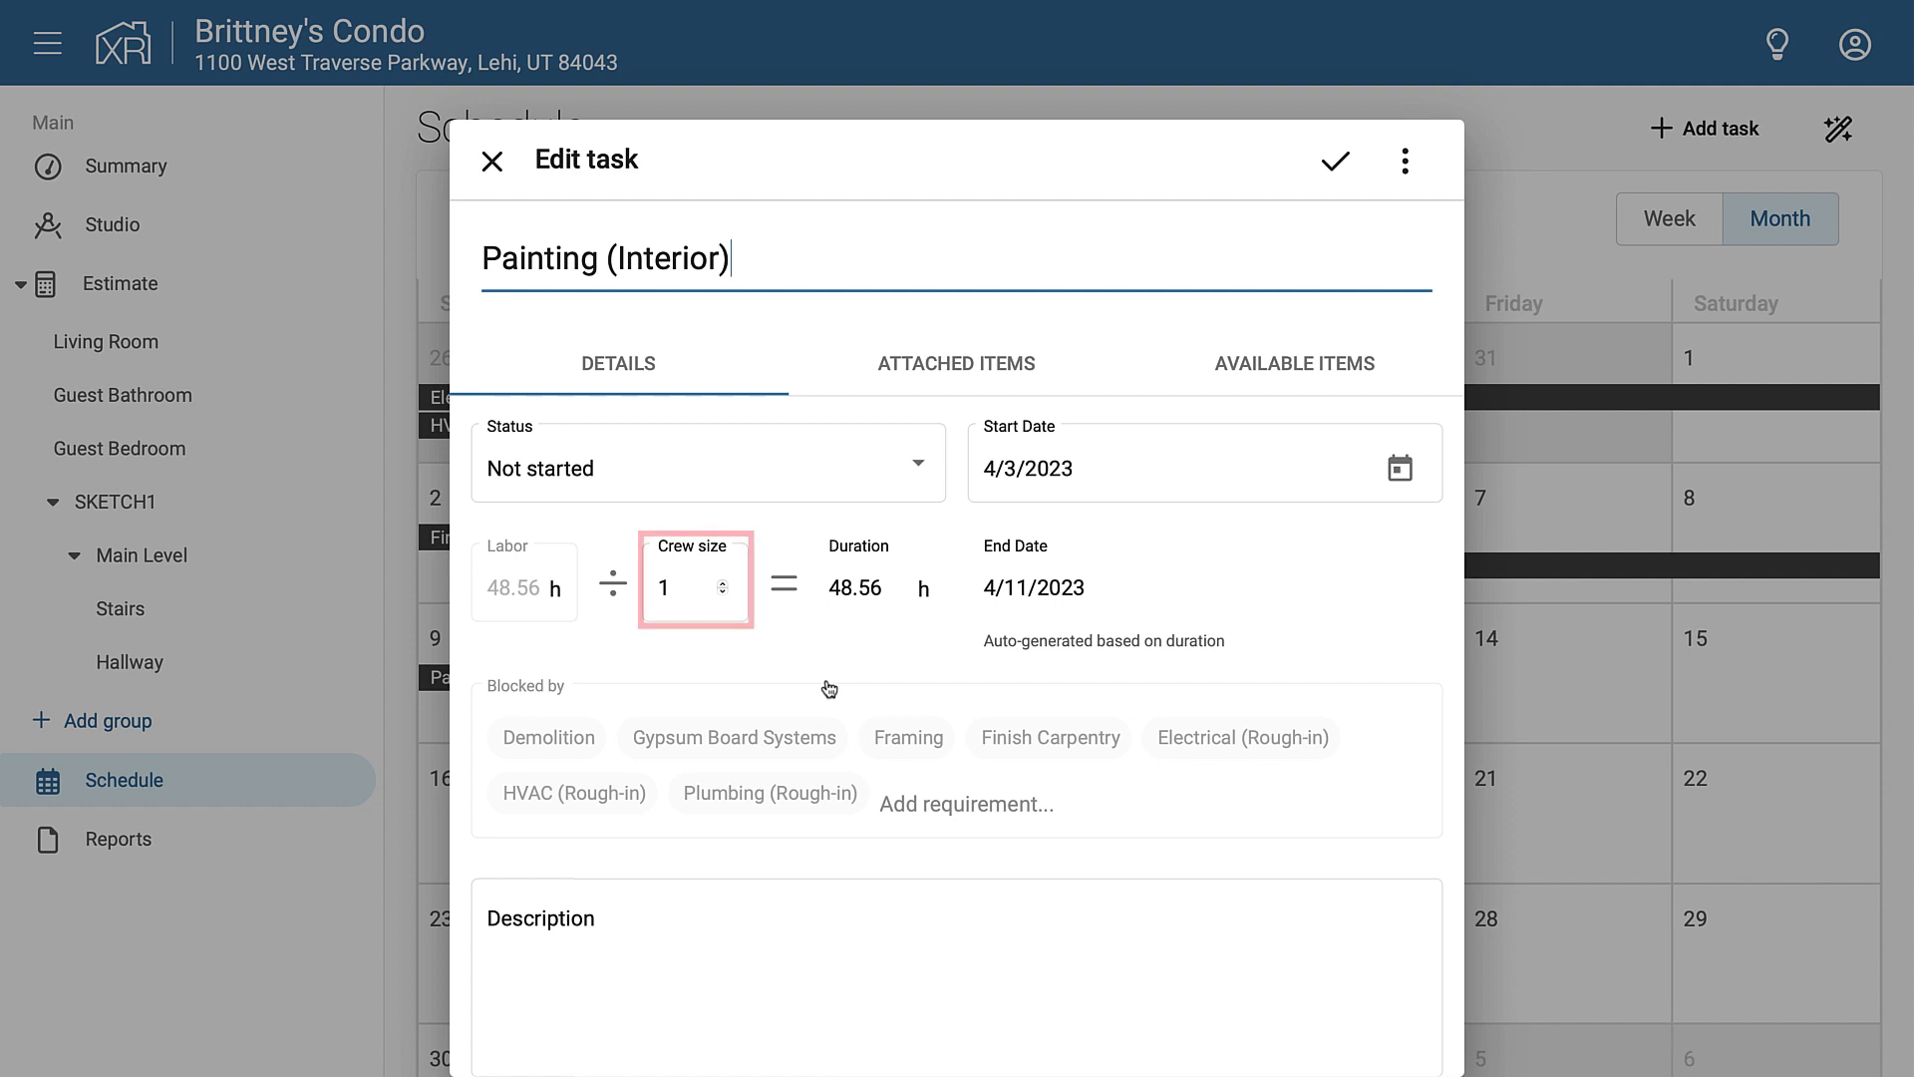
{"action": "type", "text": "4"}
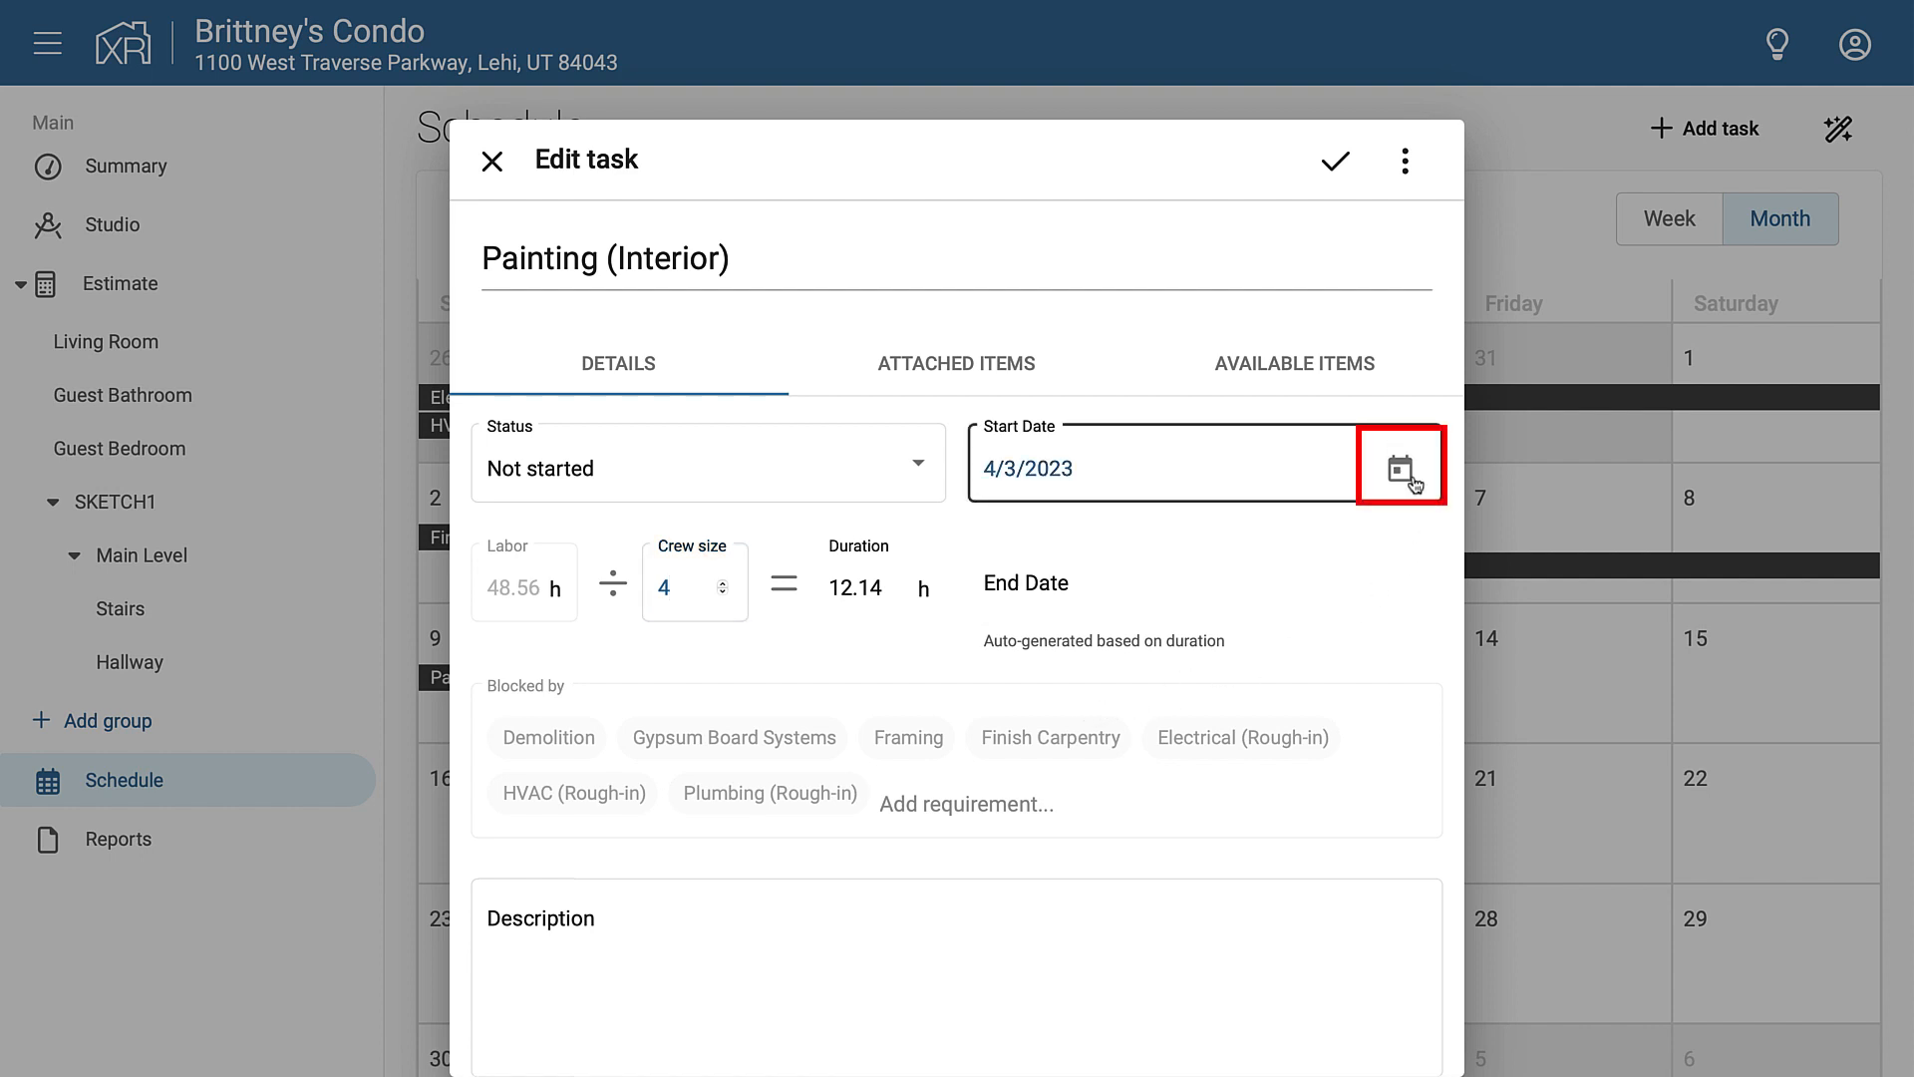
{"action": "left_click", "coordinate": [1402, 466]}
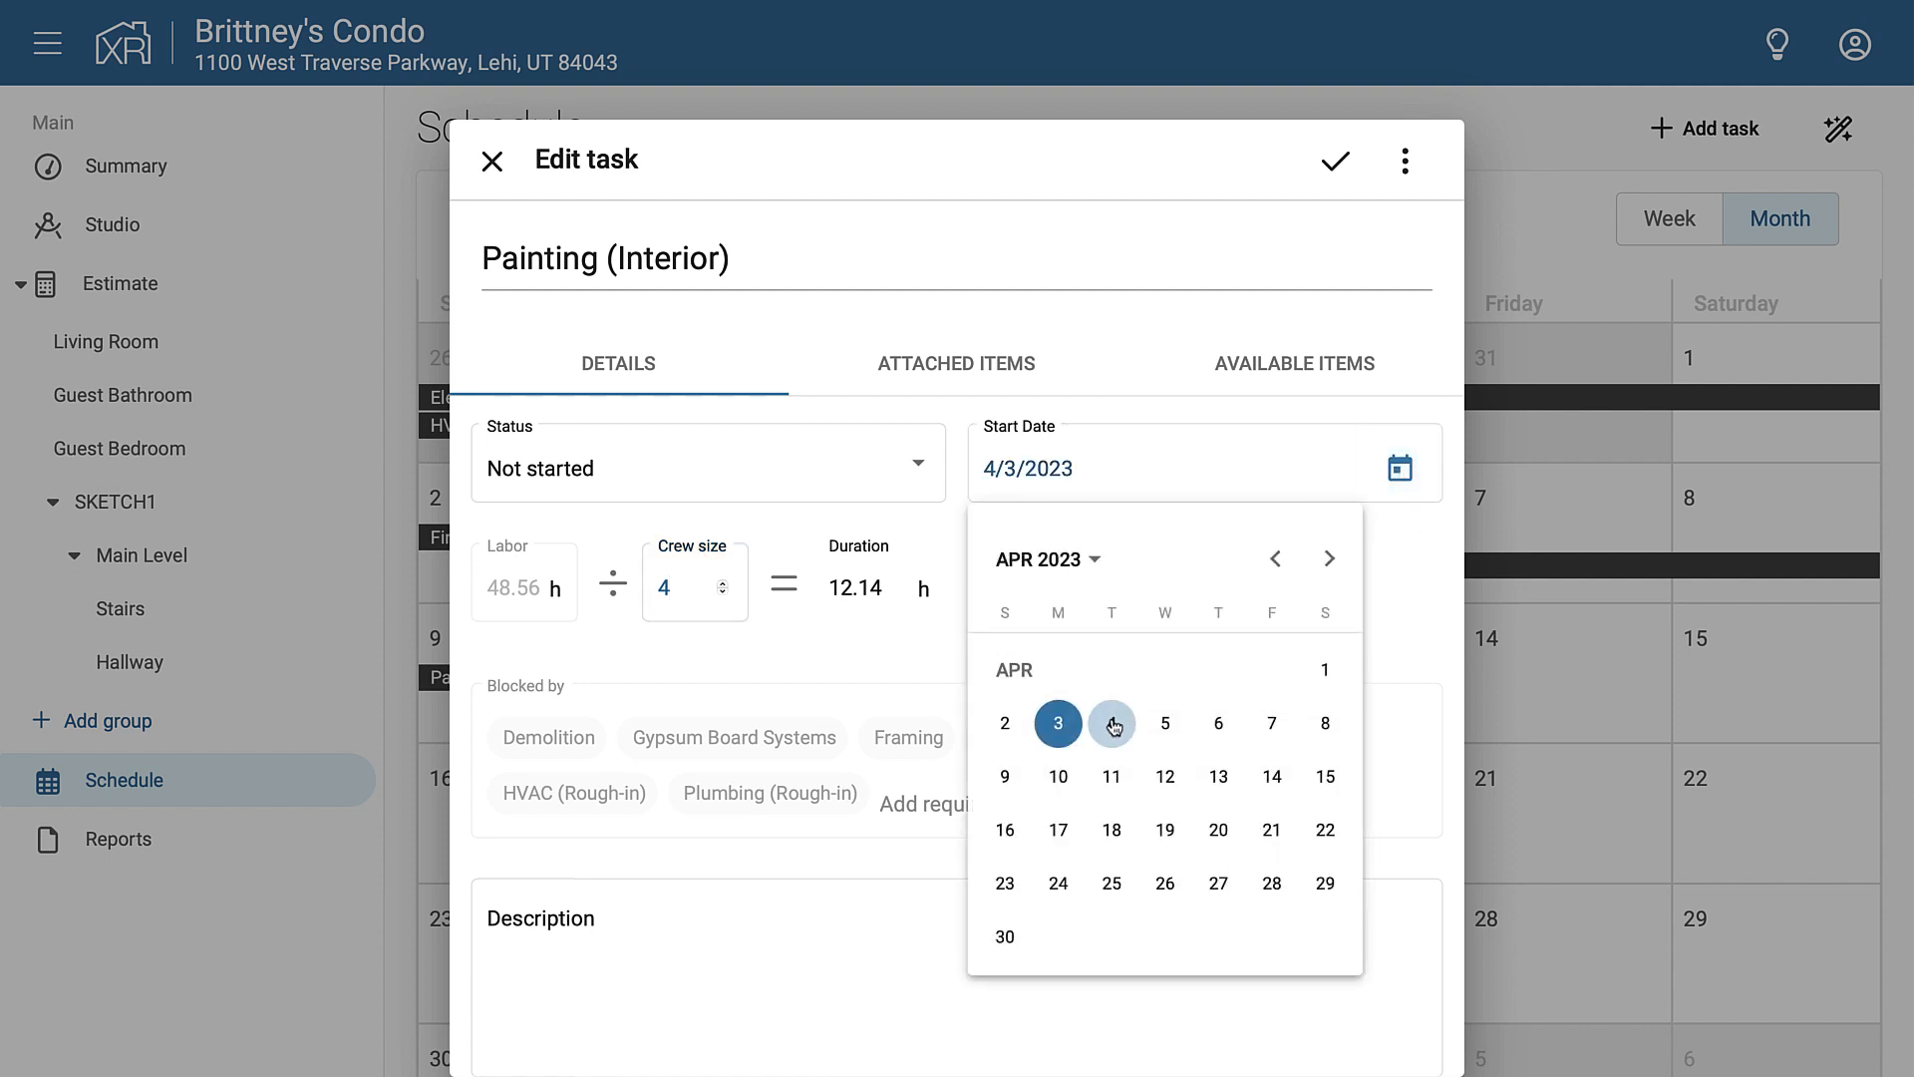
{"action": "left_click", "coordinate": [1110, 722]}
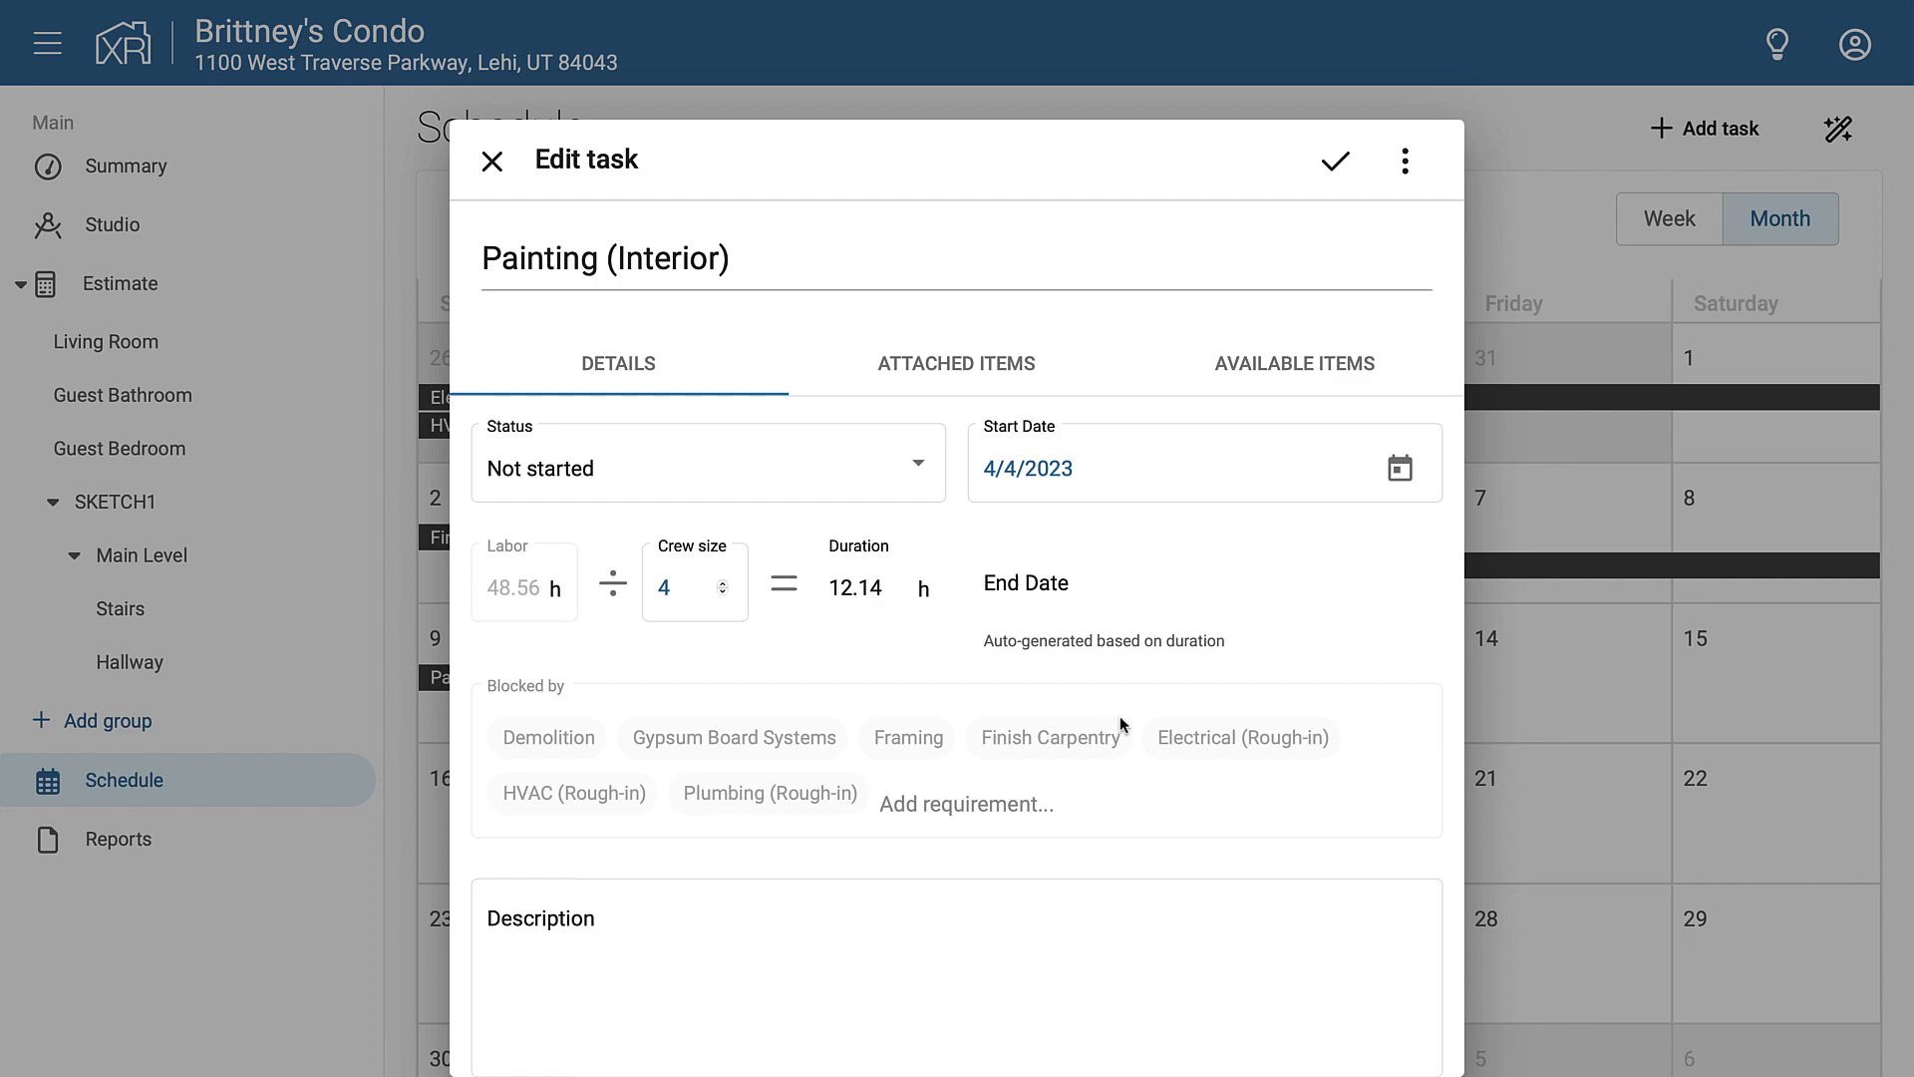
{"action": "left_click", "coordinate": [493, 160]}
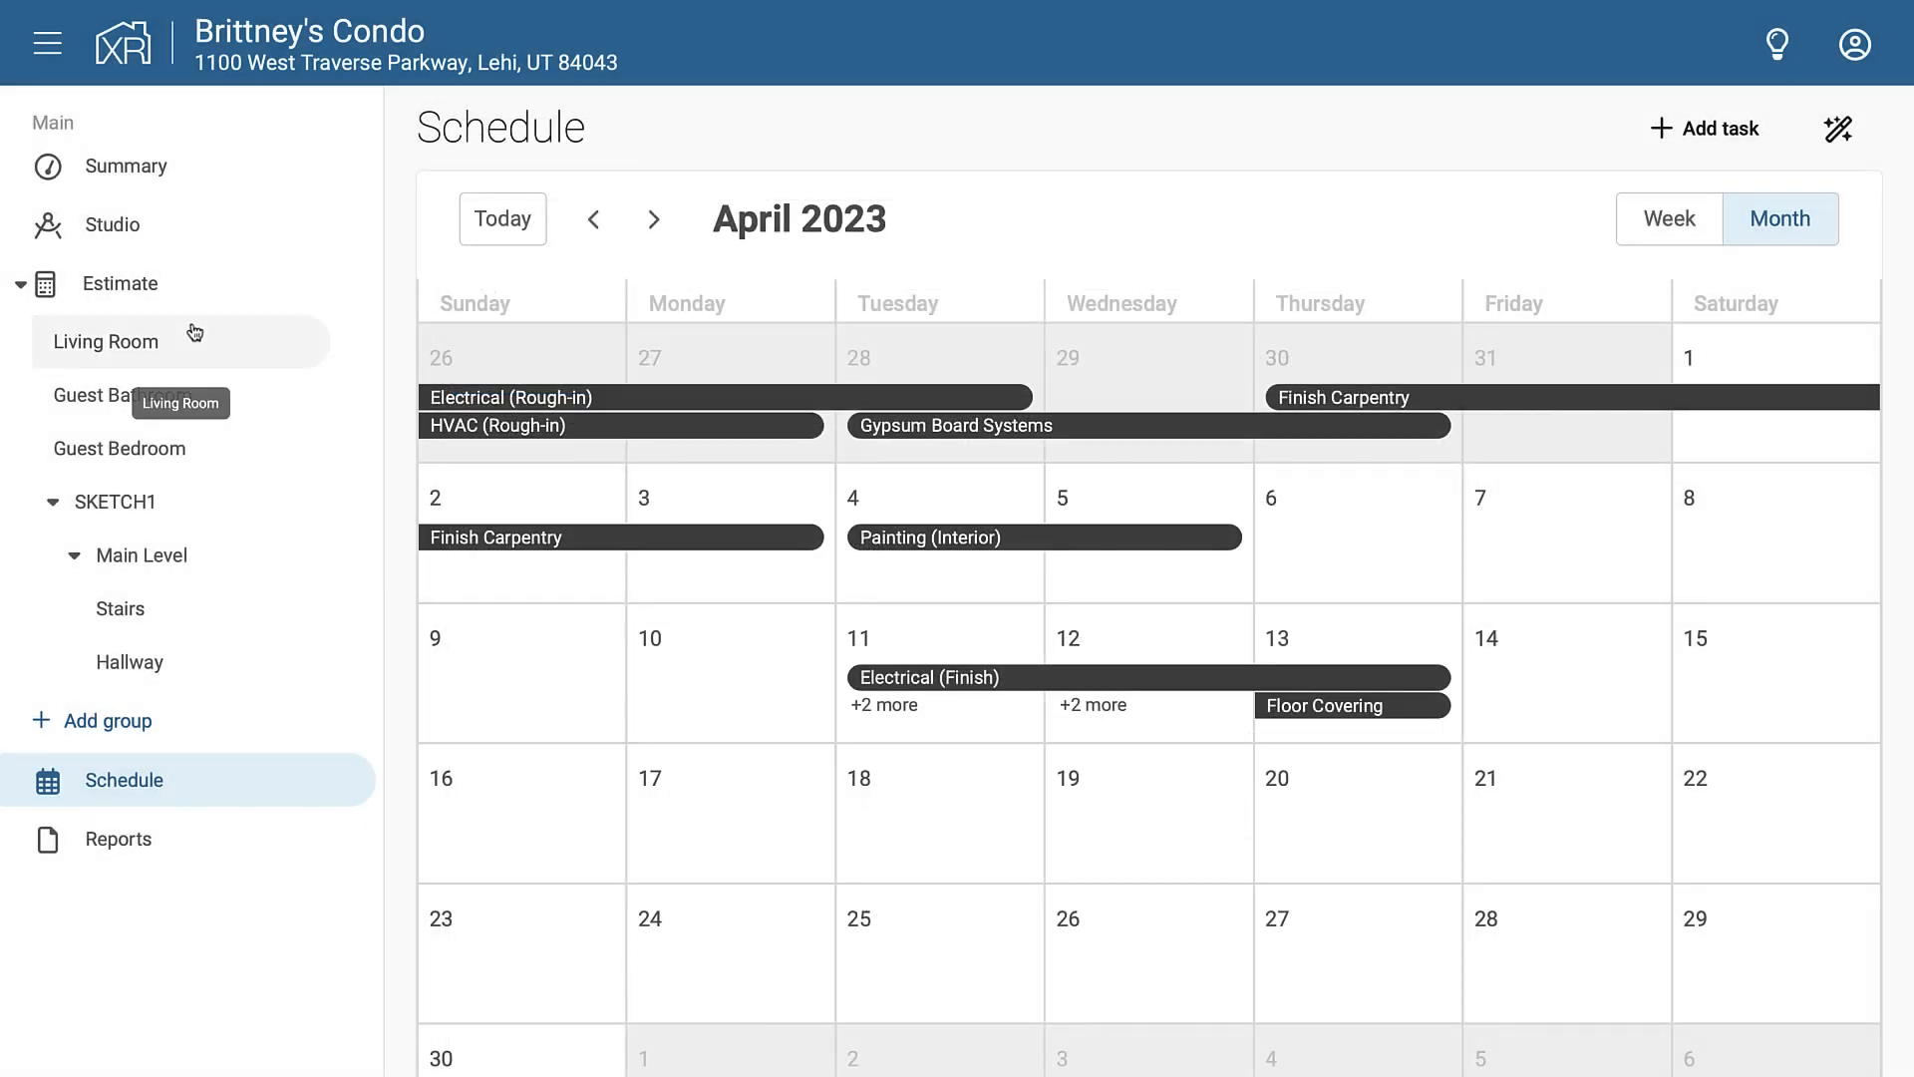
Add the Texture Drywall item to the Living Room estimate
{"action": "left_click", "coordinate": [106, 341]}
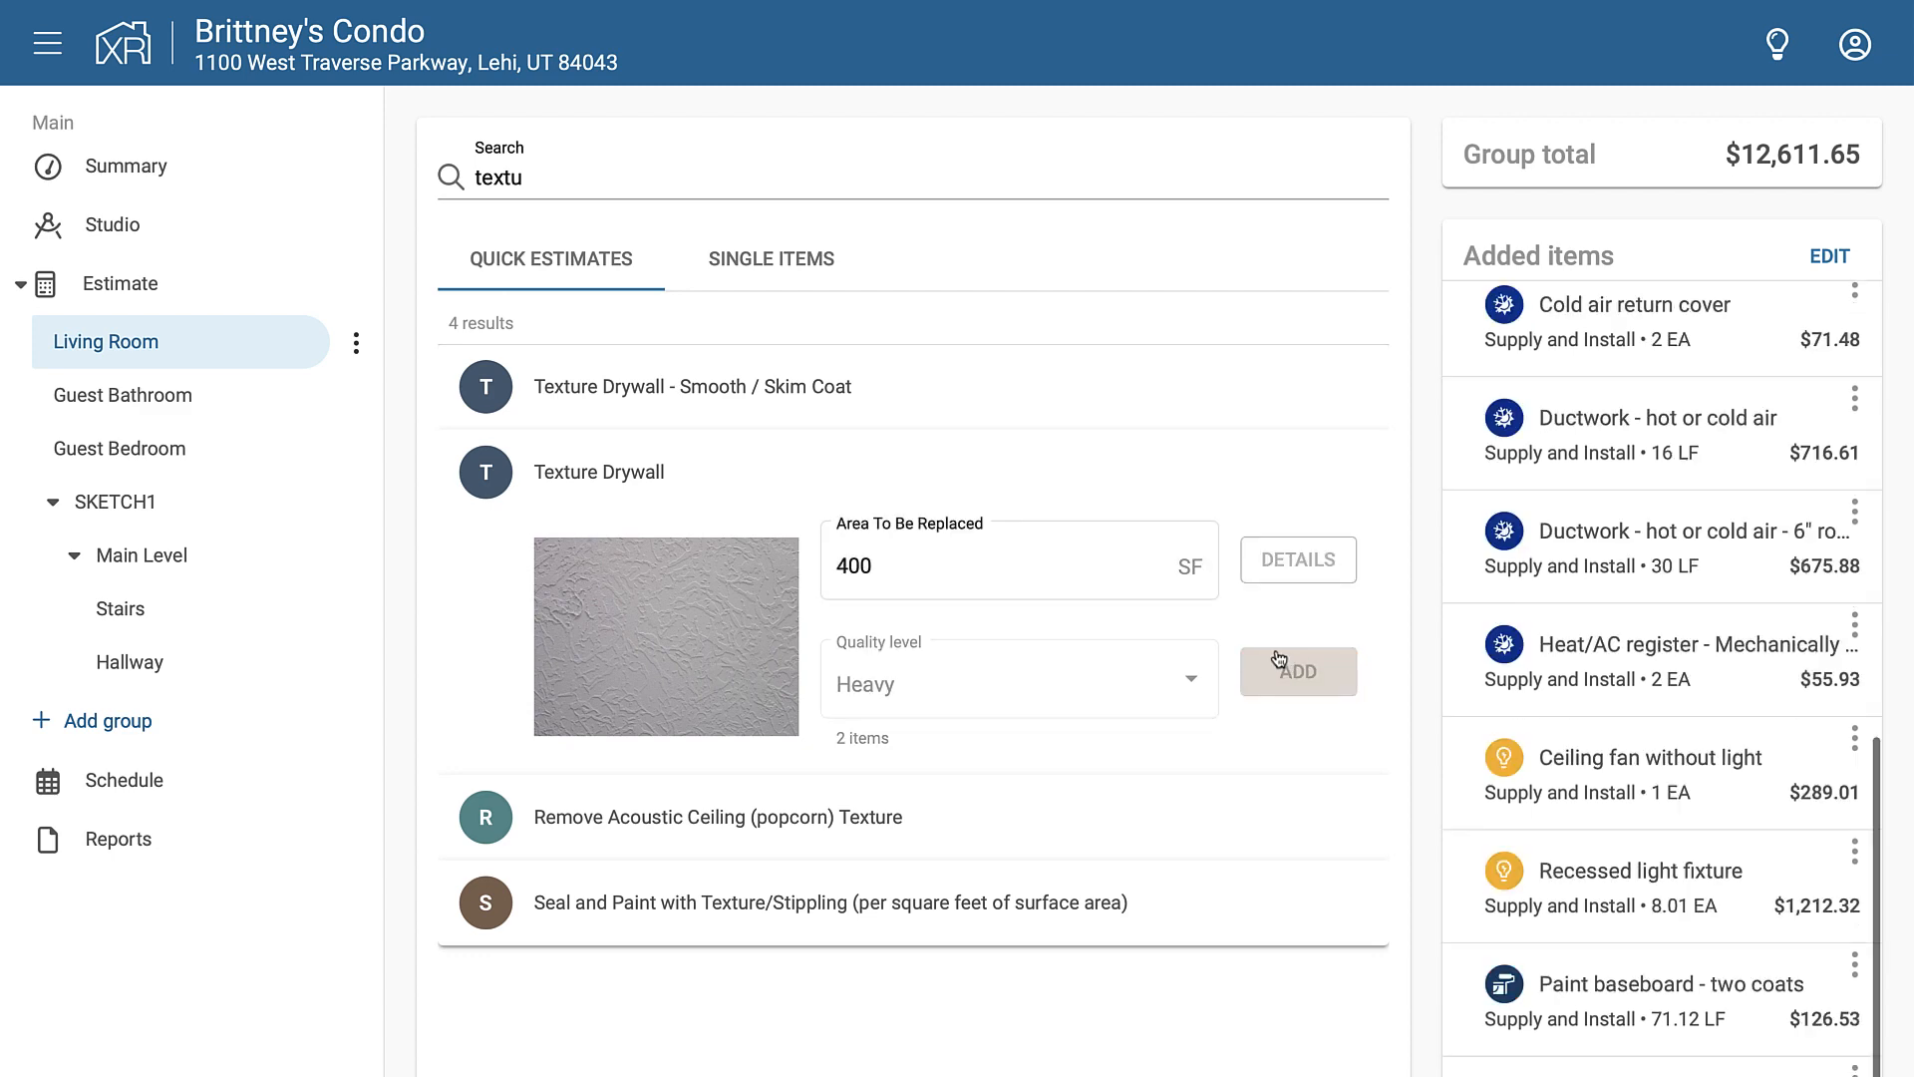
{"action": "left_click", "coordinate": [1298, 672]}
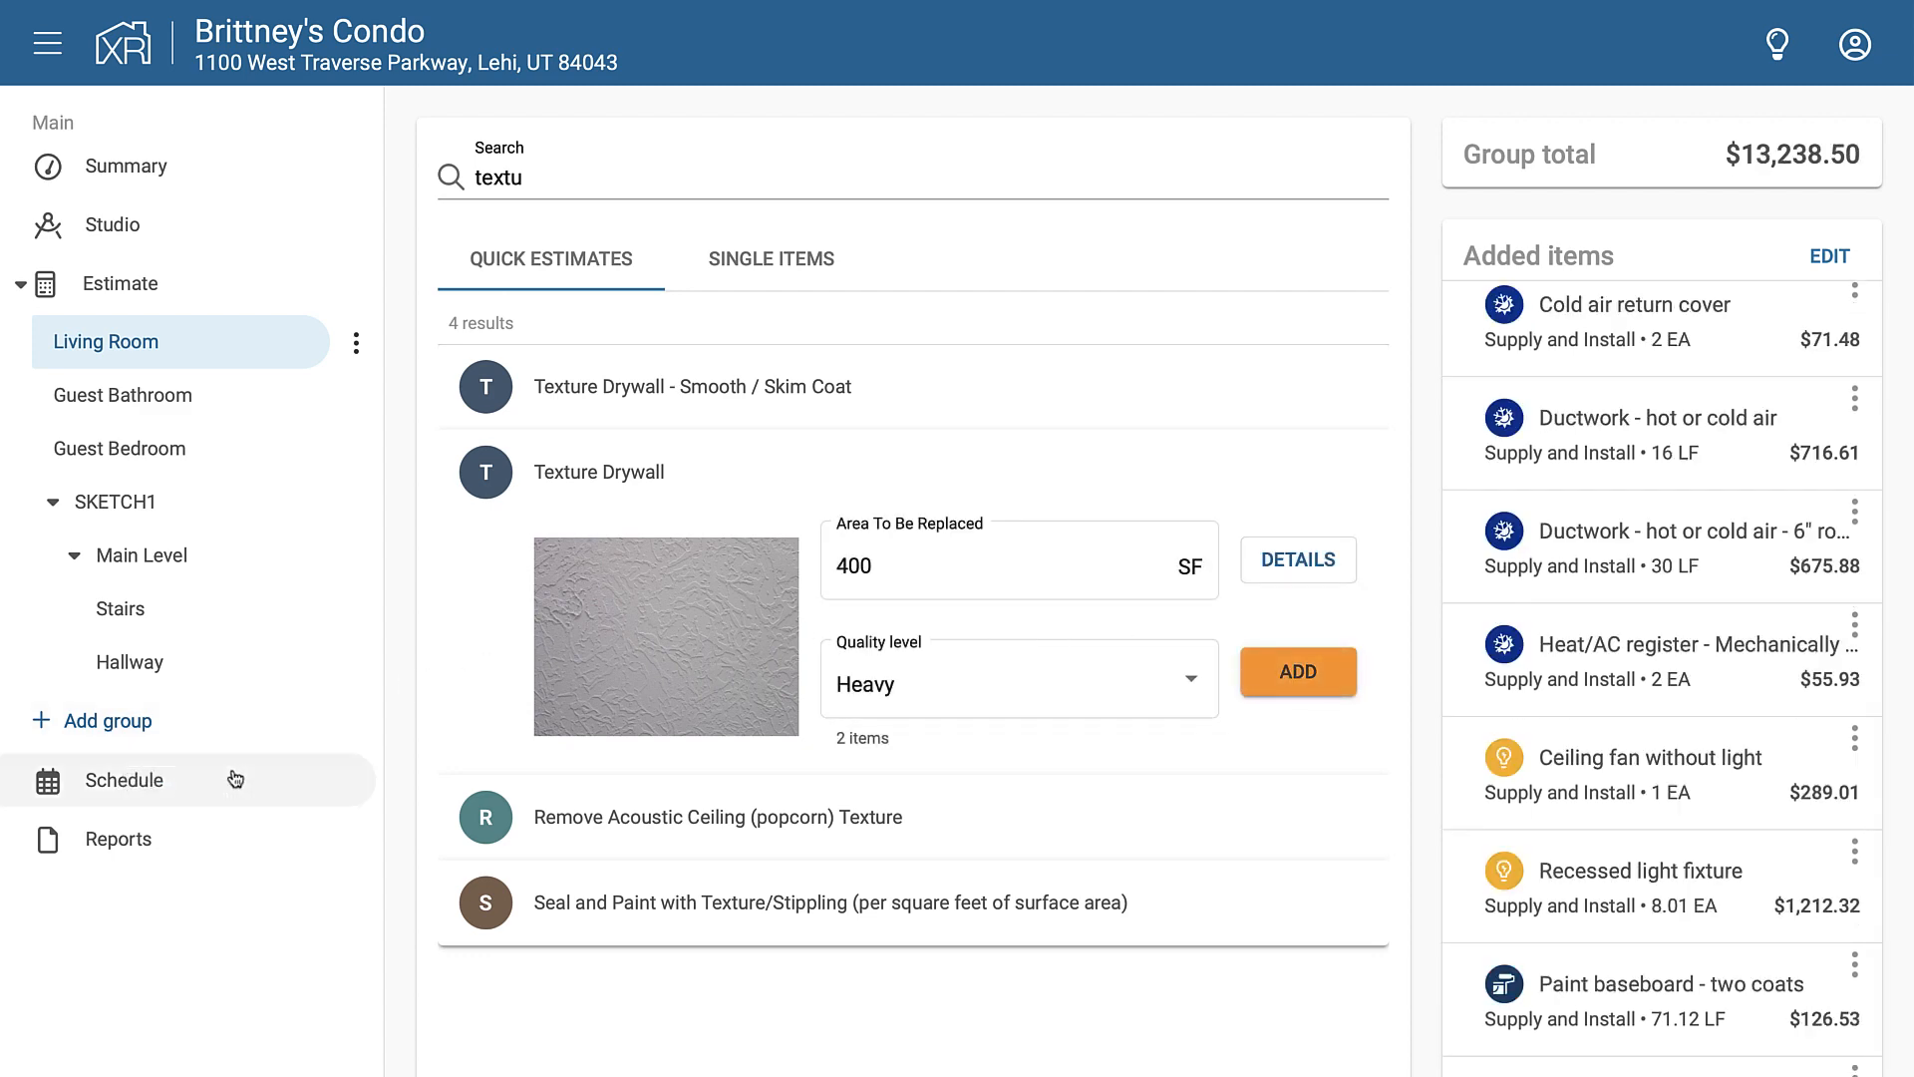
Show the April 2023 schedule with Painting (Interior) now spanning April 4-6
{"action": "left_click", "coordinate": [1837, 68]}
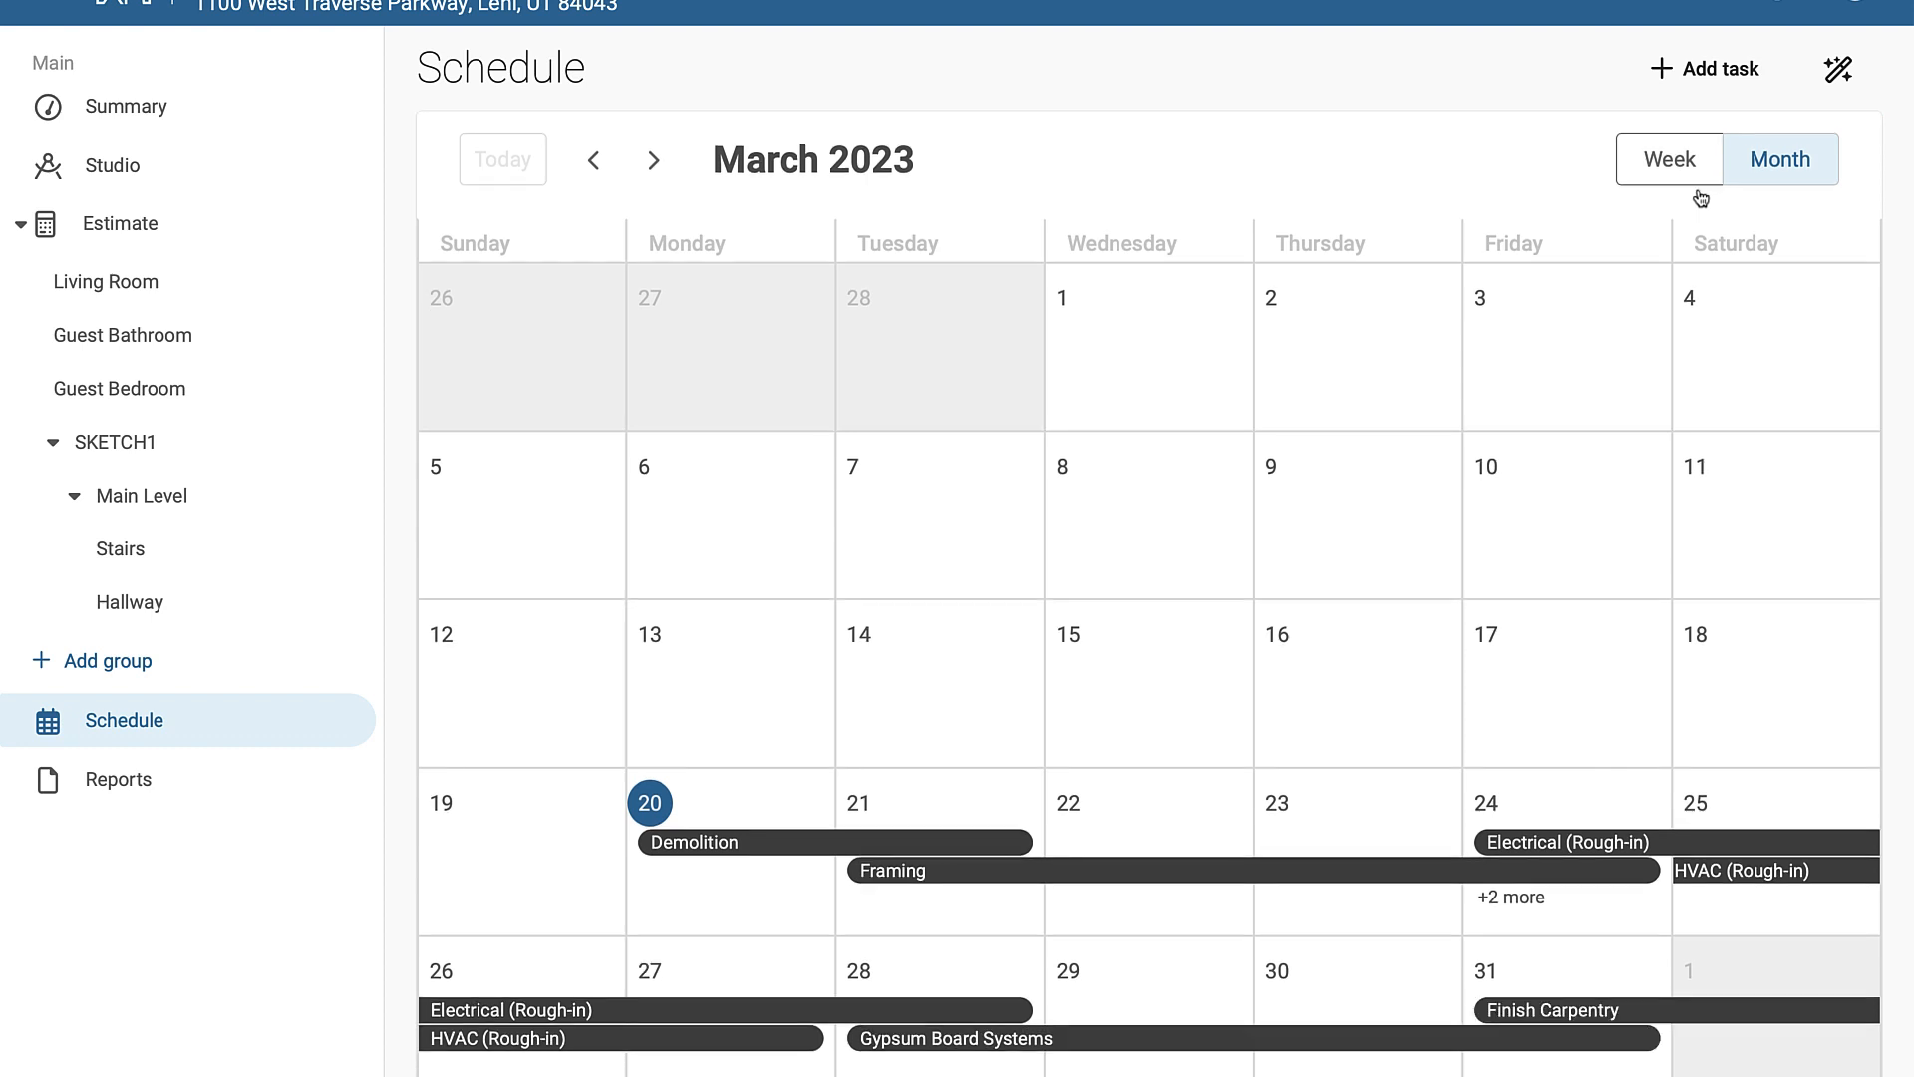
{"action": "mouse_move", "coordinate": [654, 160]}
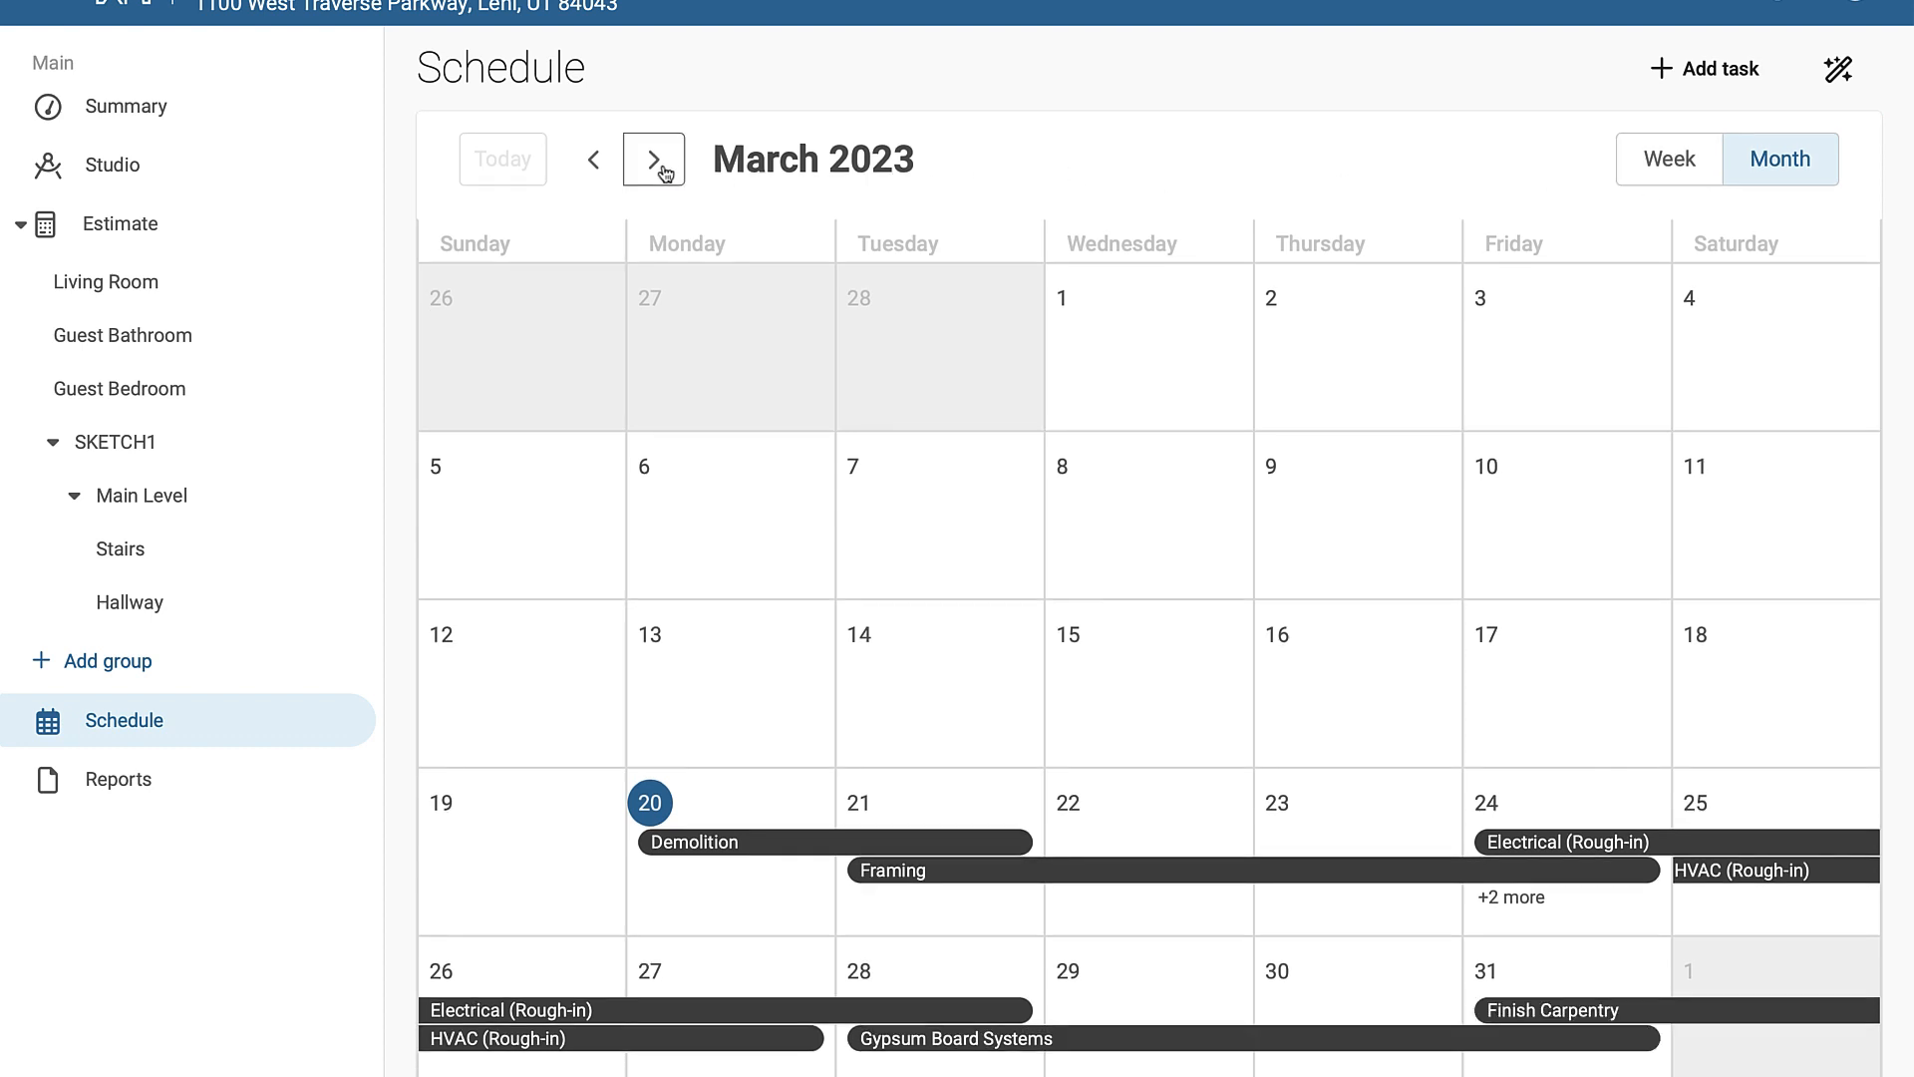
{"action": "left_click", "coordinate": [654, 159]}
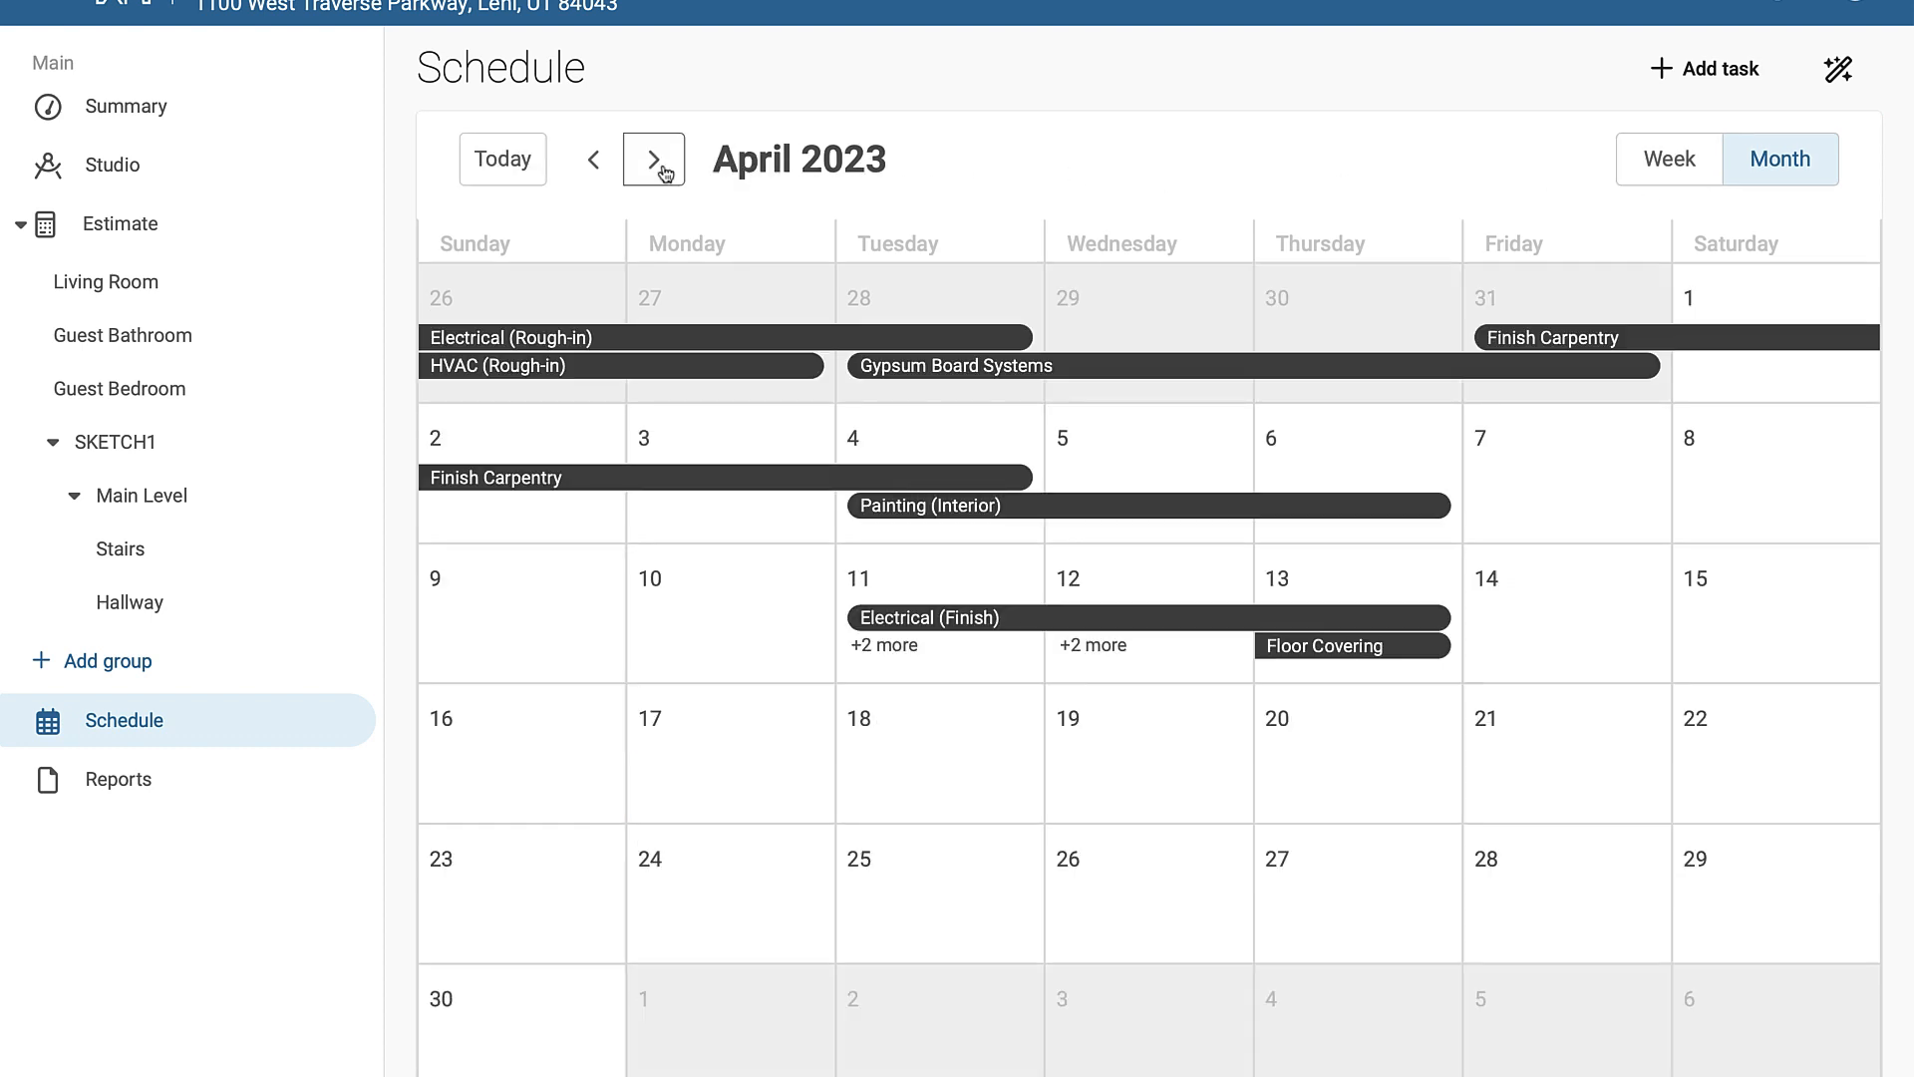